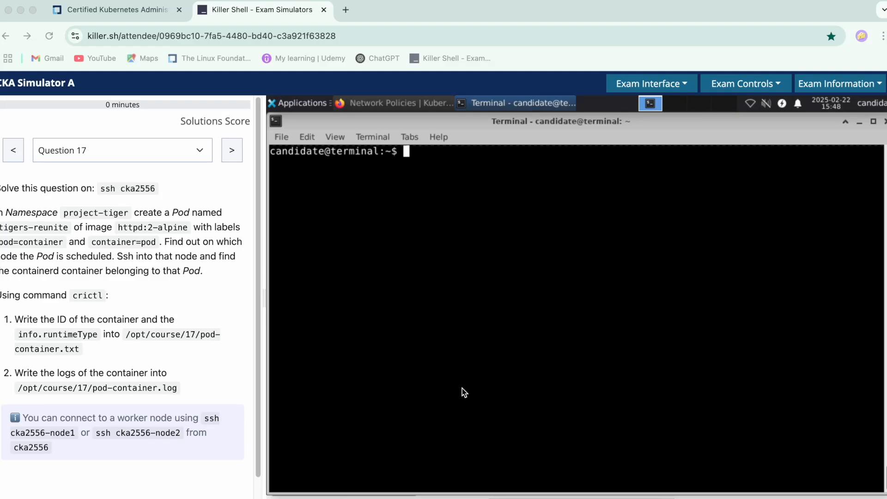
Step: Open the exam question list and connect to cka2556 over ssh
left_click(122, 150)
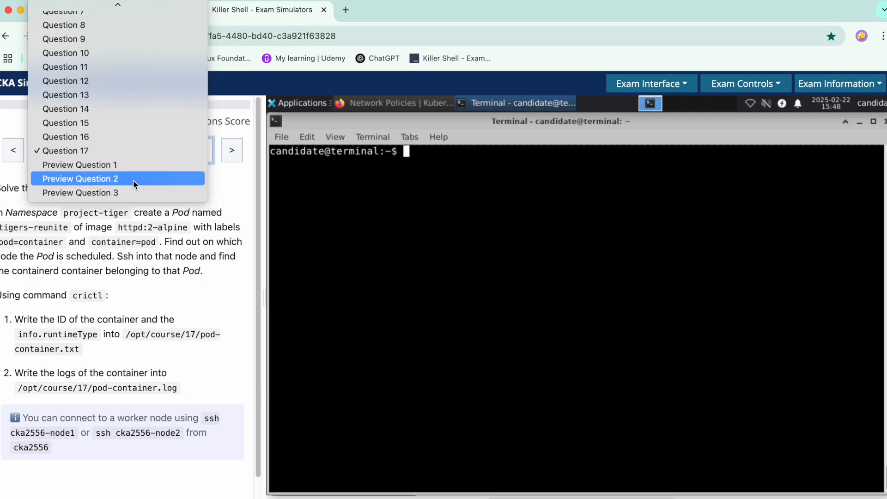
mouse_move(79, 164)
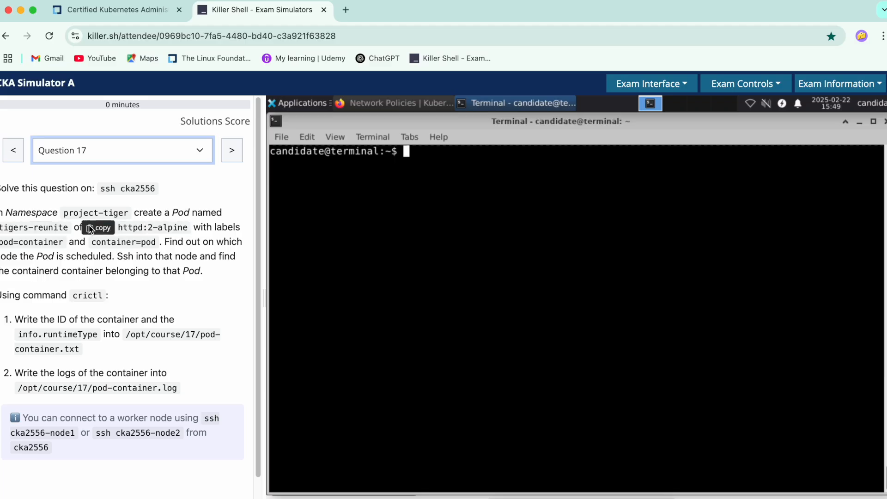
mouse_move(21, 256)
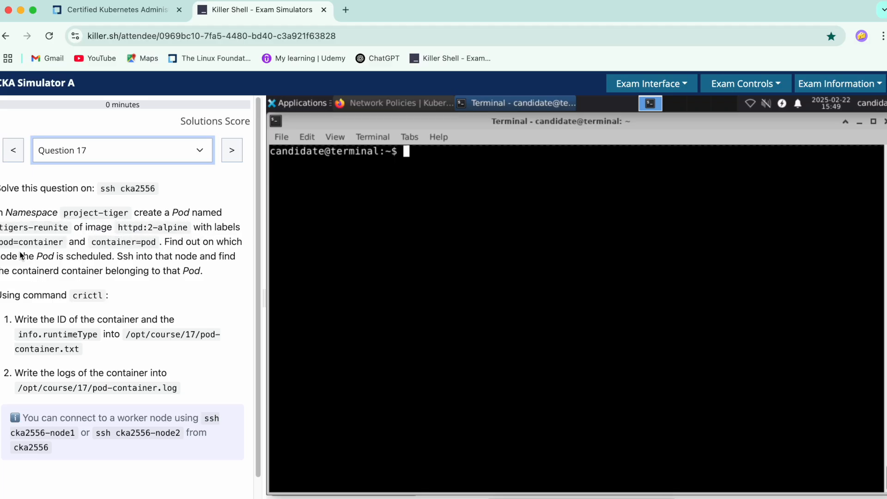
mouse_move(183, 265)
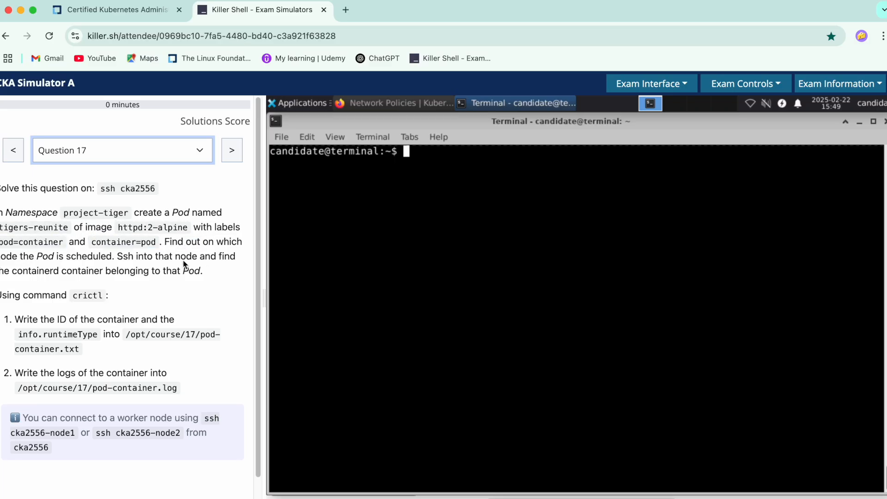
mouse_move(14, 273)
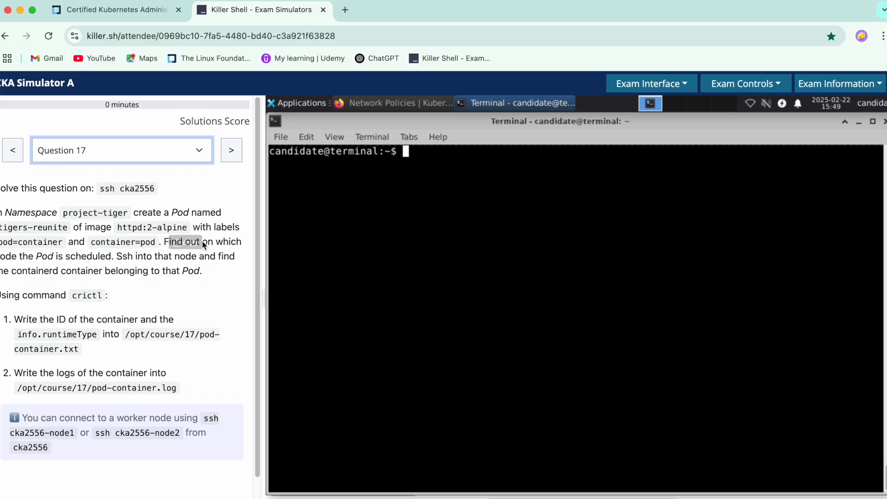
mouse_move(176, 273)
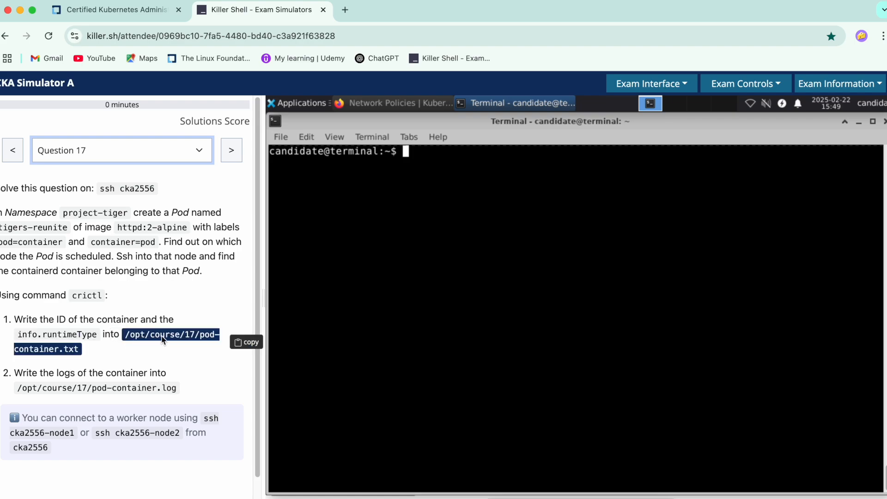
mouse_move(160, 336)
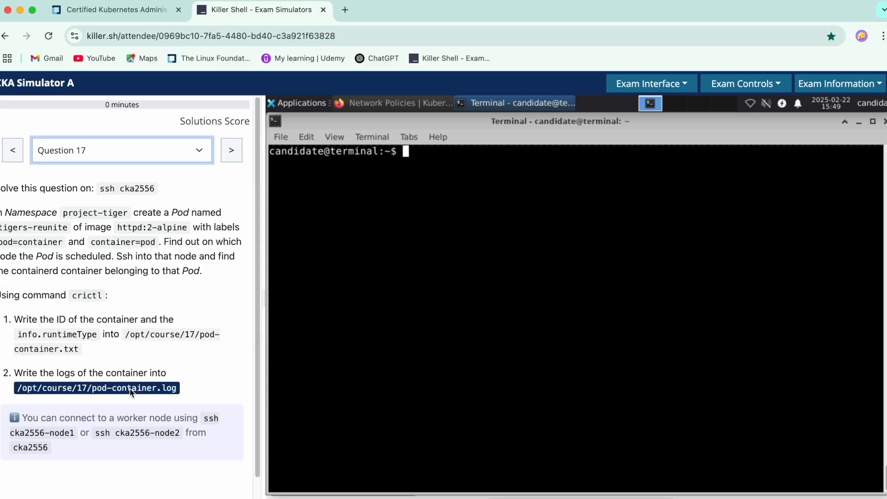
mouse_move(136, 388)
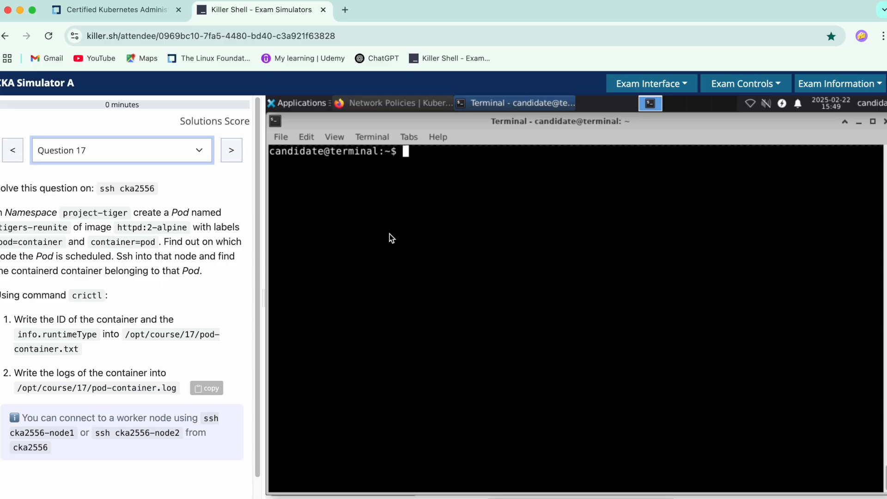
double_click(126, 188)
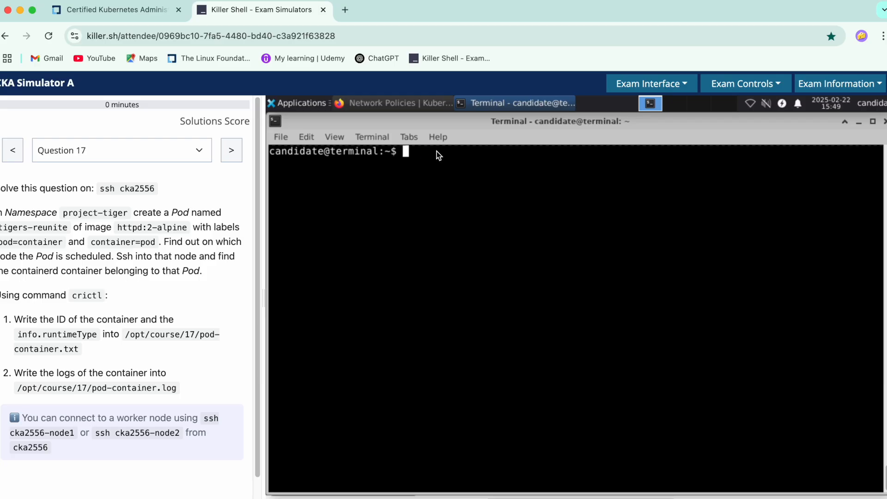
type("ssh cka2556")
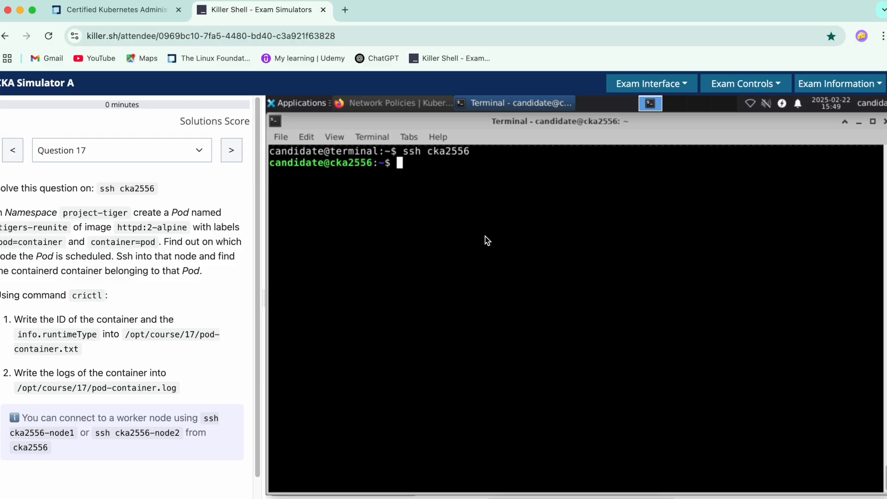
Step: Dry-run Pod tigers-reunite, image httpd:2-alpine, labels pod=container,container=pod, in project-tiger, as YAML
type("kubectl")
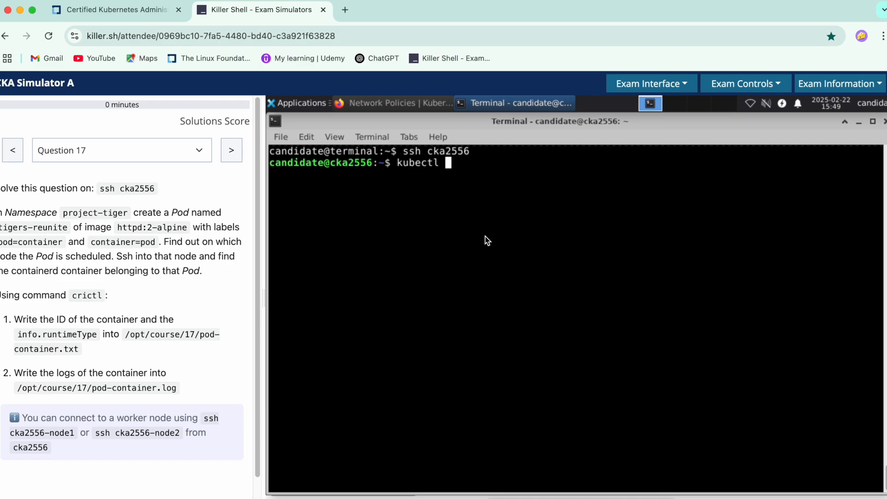
type("r")
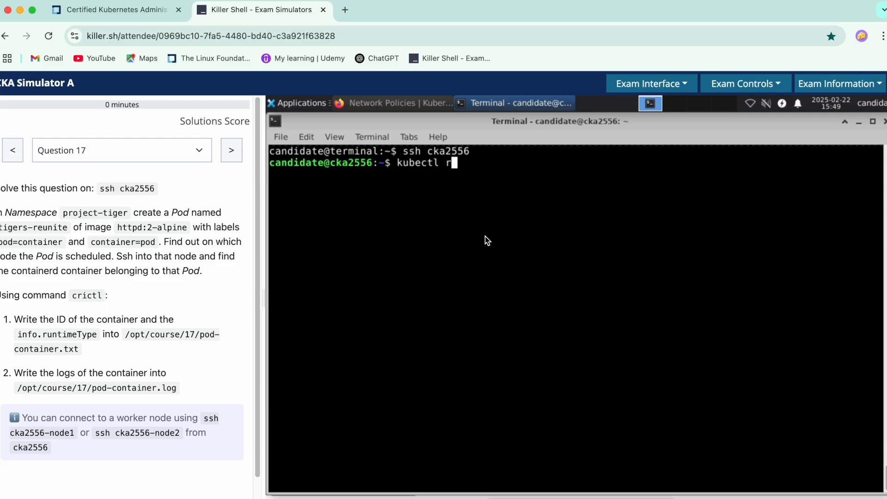
type("un")
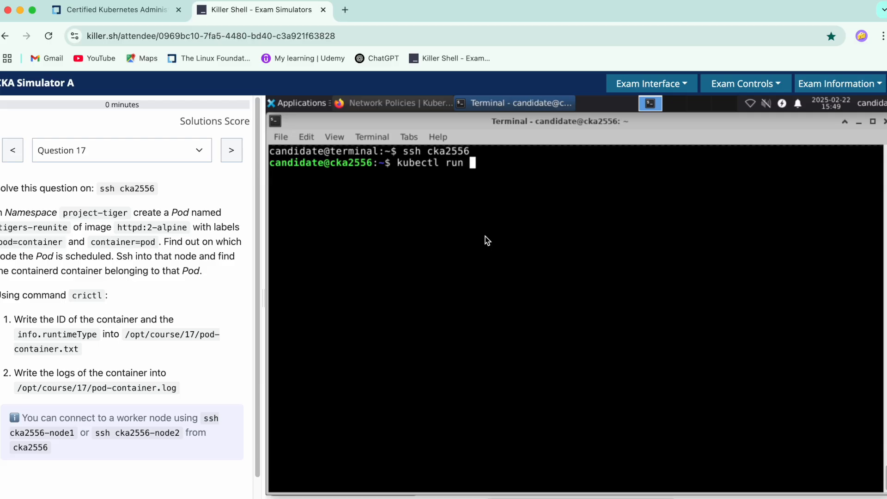
double_click(33, 227)
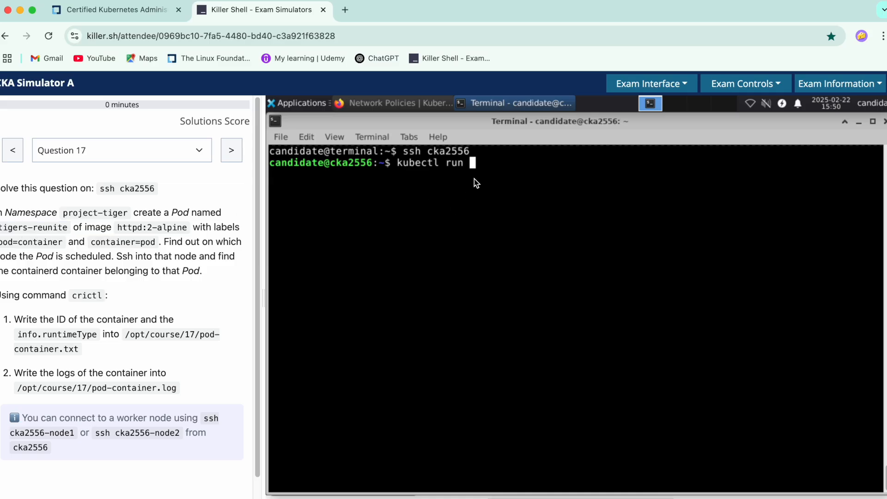
type("tigers-reunite --")
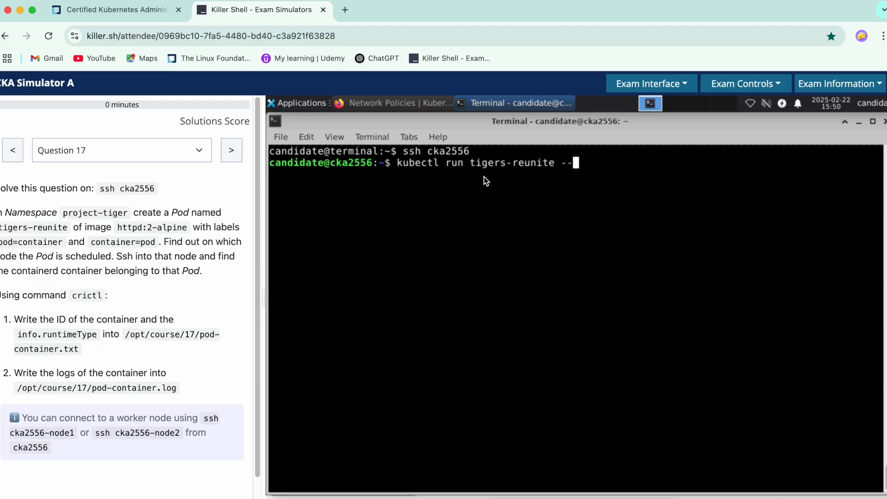
type("image=")
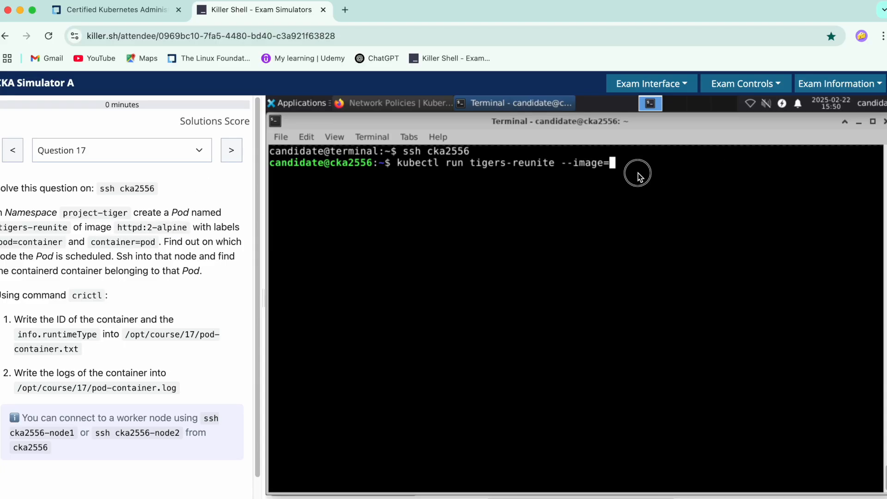
type("httpd:2-alpine")
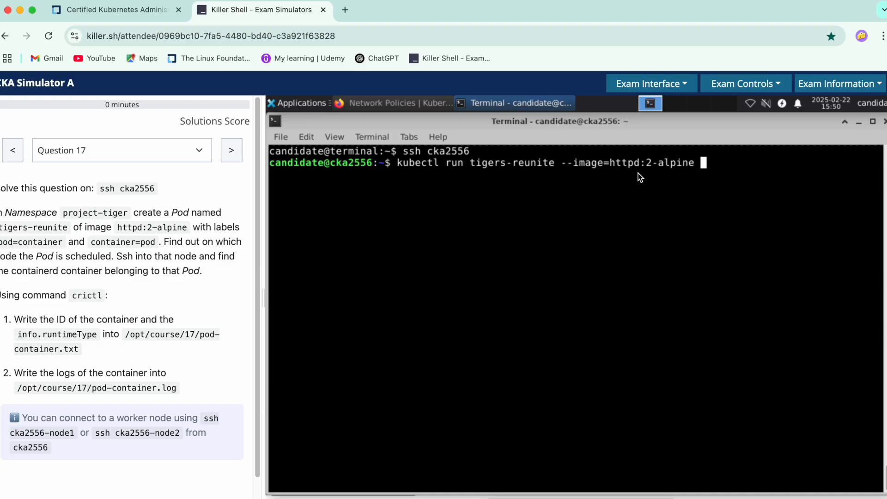
type("--labels")
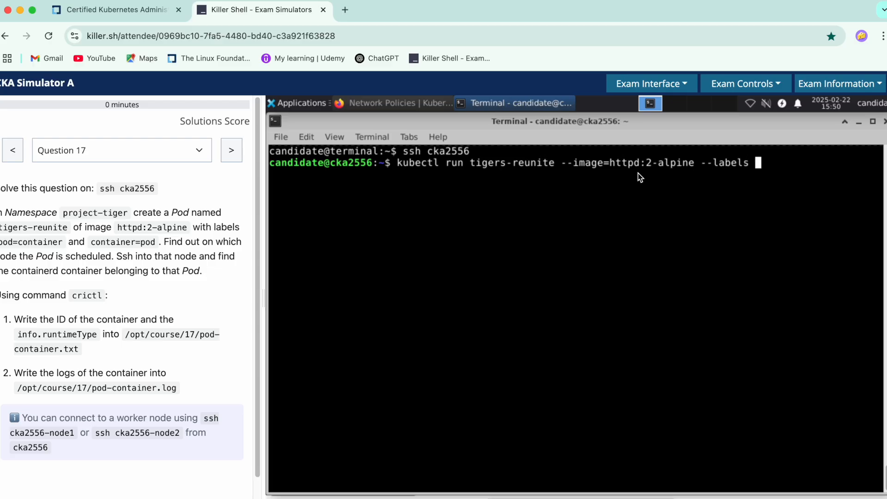
type("\"")
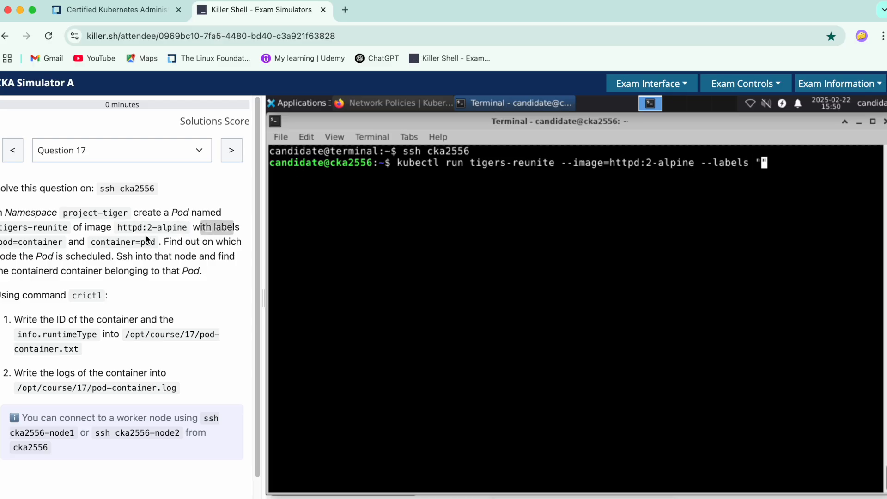
double_click(32, 242)
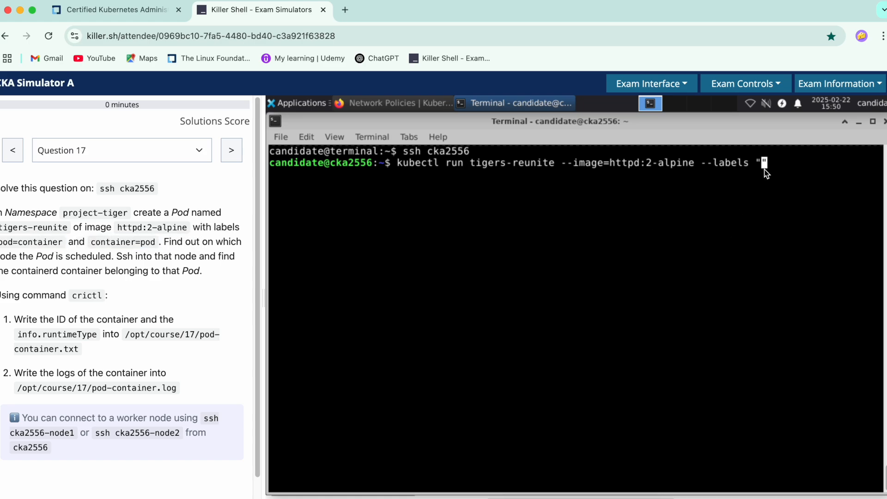
type("pod=container\"")
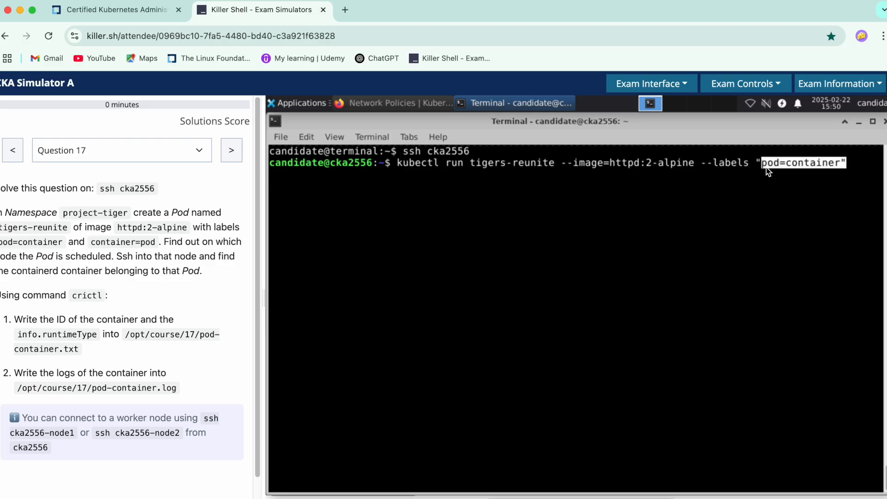
type(",")
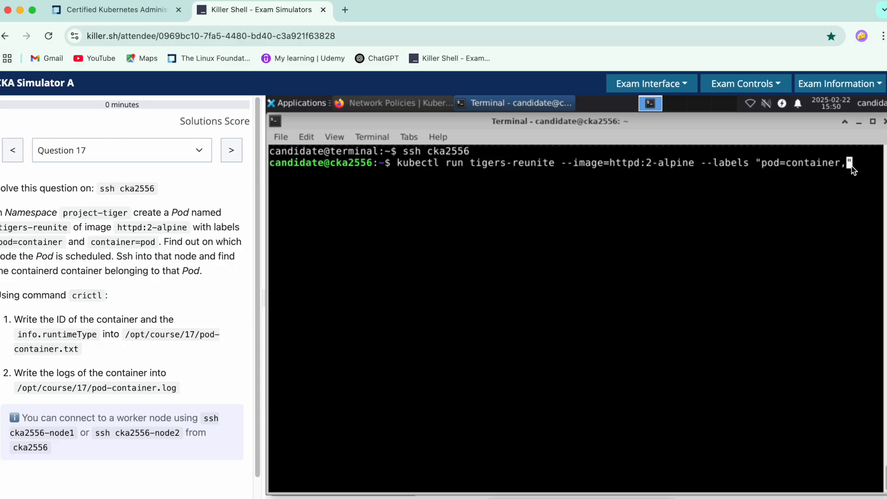
type("container=pod\" -n")
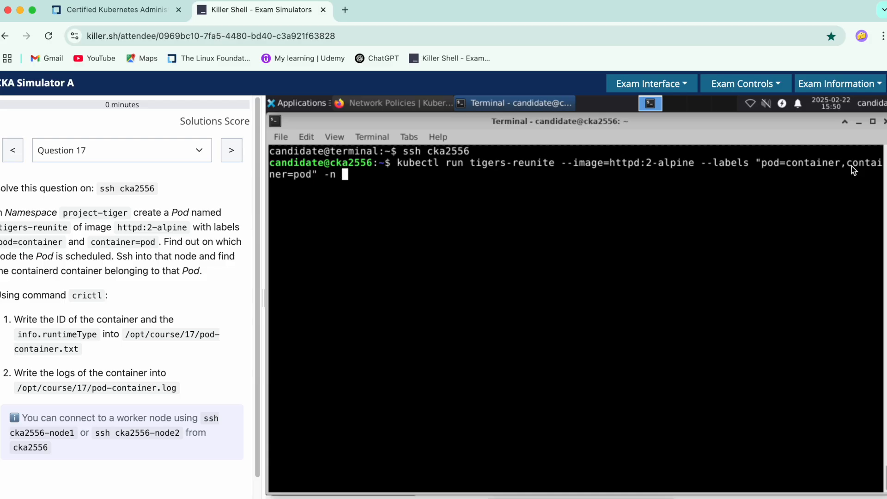
double_click(94, 212)
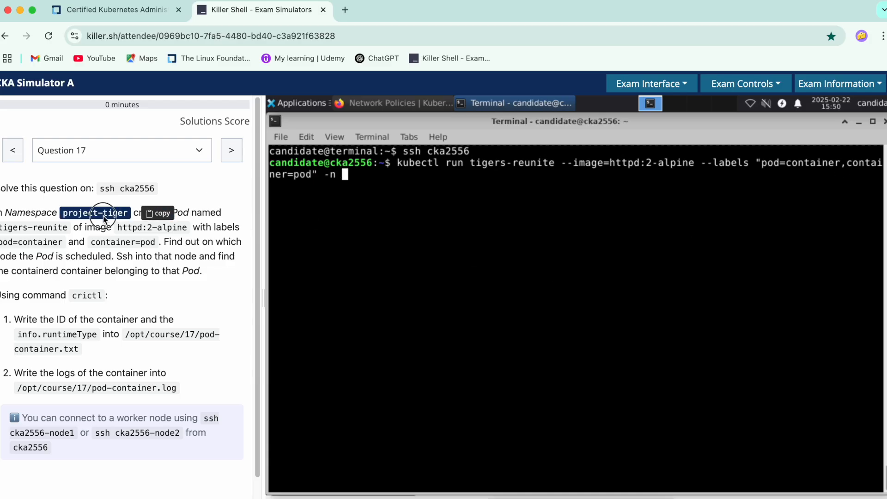
type("project-tiger")
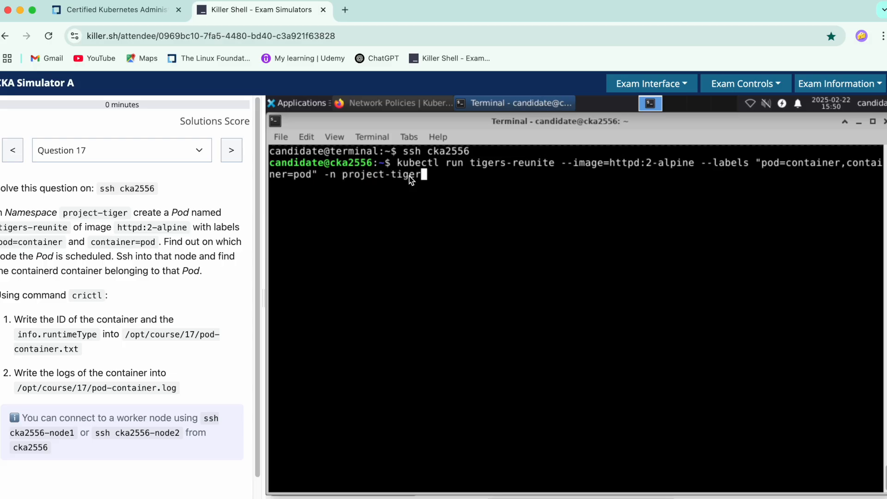
type("--dry-run=client -o")
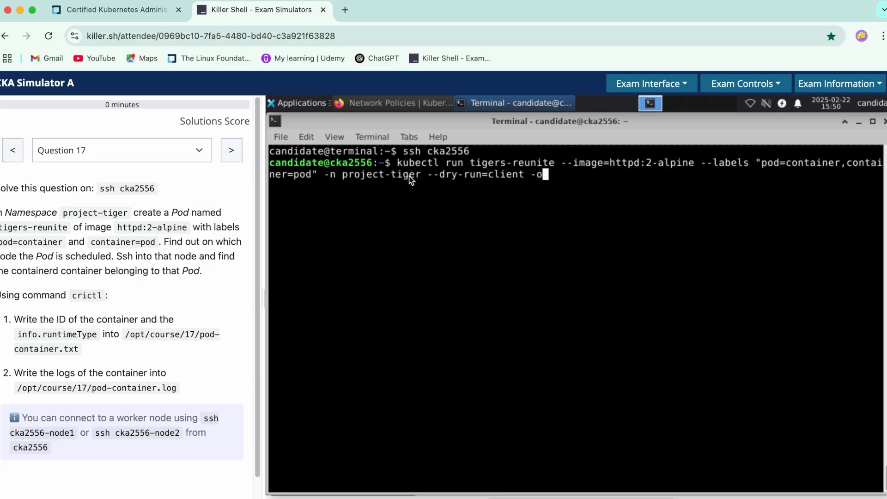
type("yaml")
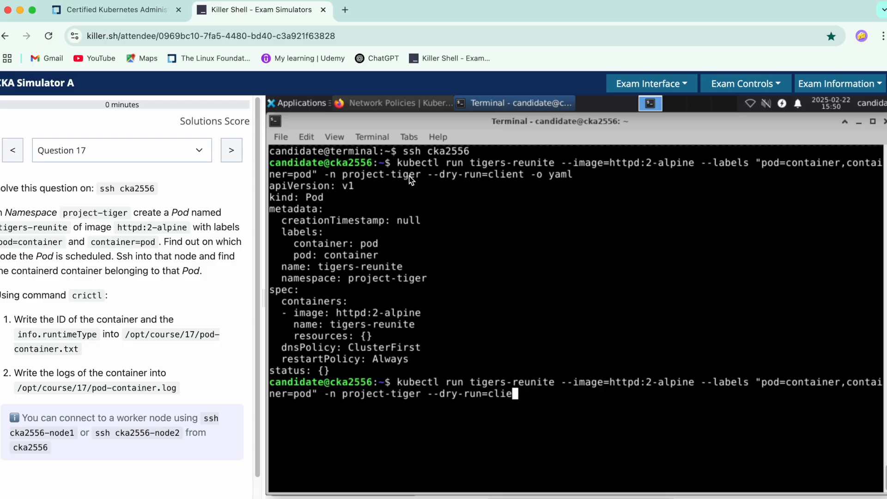
Step: Create the Pod, then list project-tiger pods wide to see tigers-reunite on cka2556-node1
key("BackSpace")
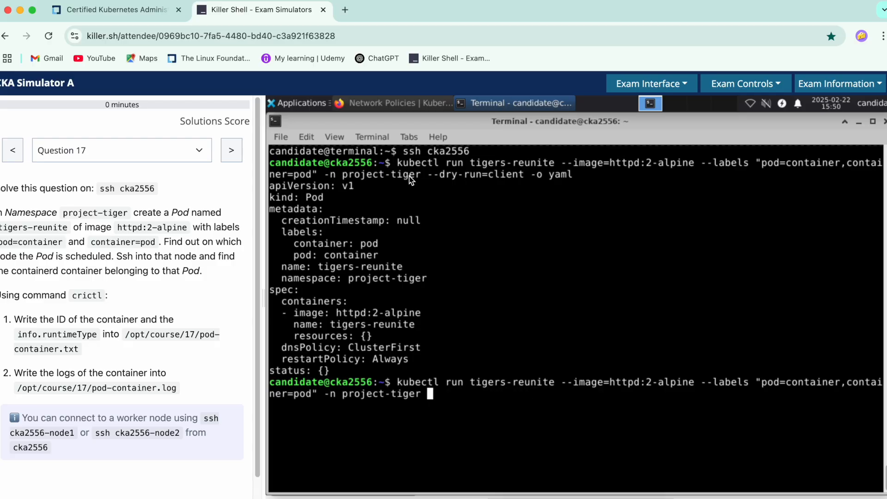
type("ka2556:~$ k")
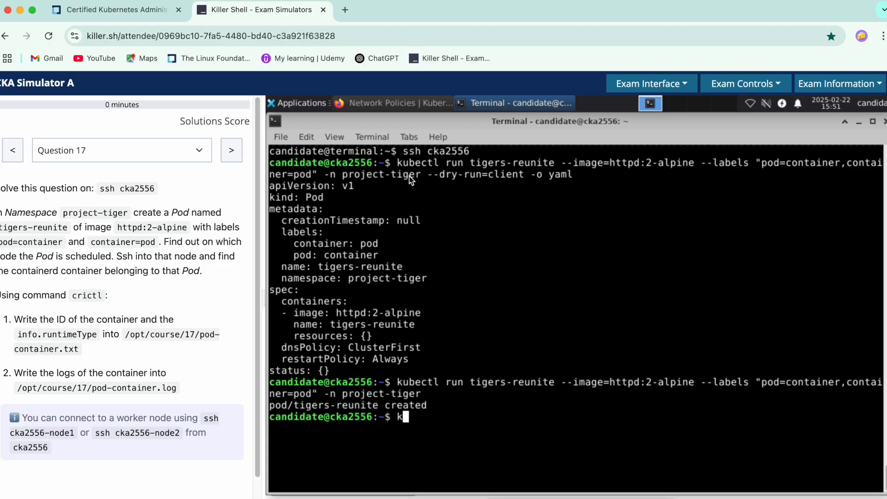
type("ubectl")
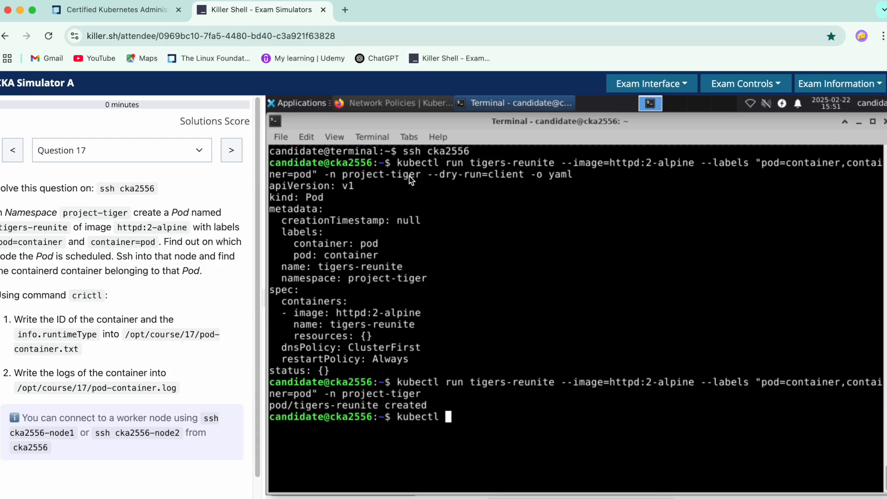
type("get pods")
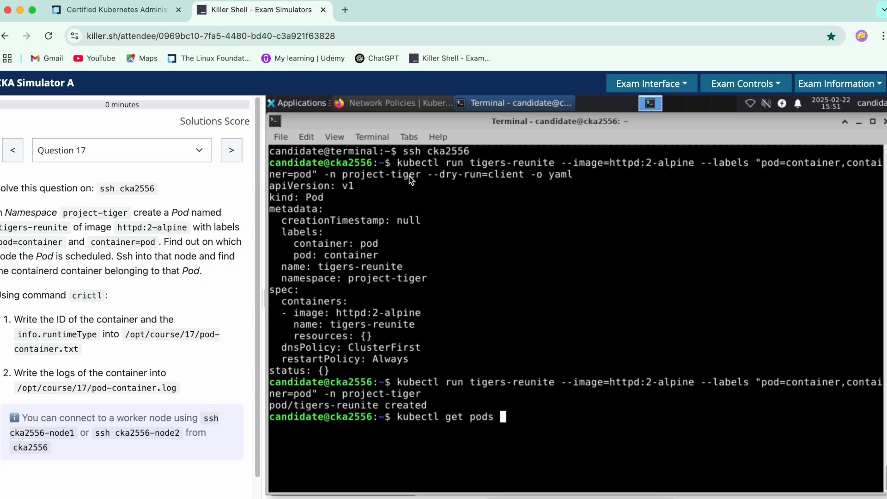
type("-n")
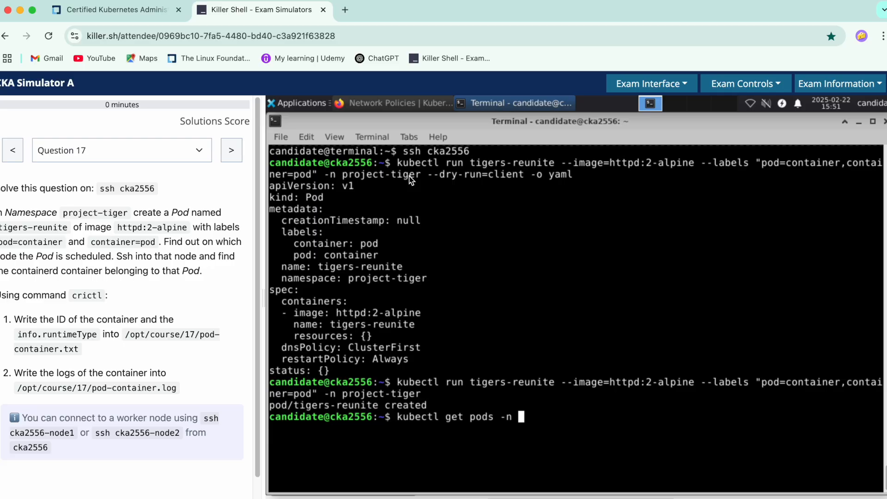
mouse_move(83, 275)
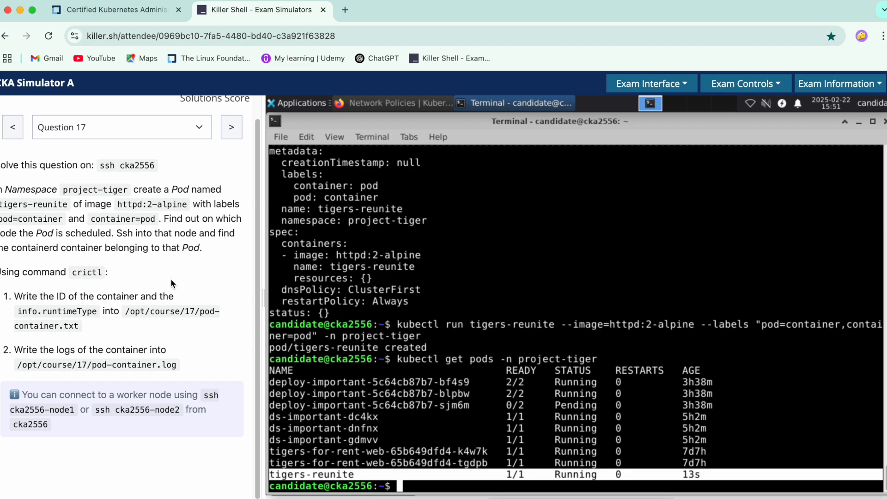
type("kubectl get pods -n project-tiger")
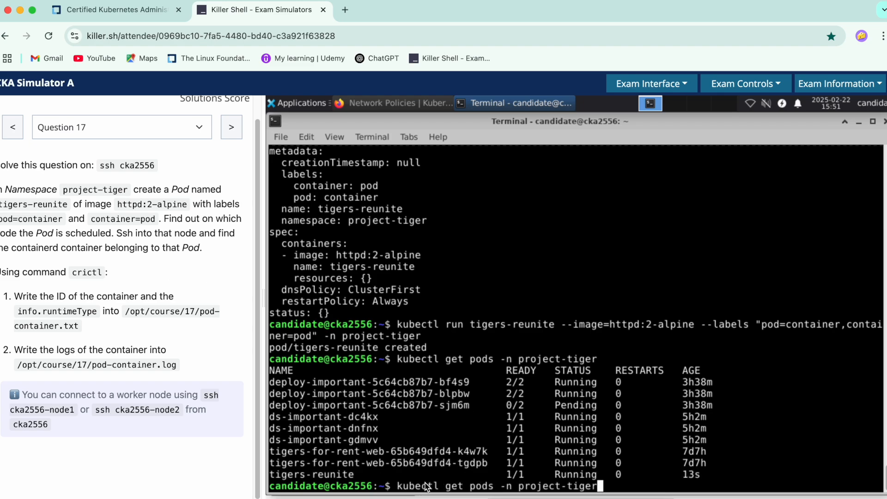
type("-o wide")
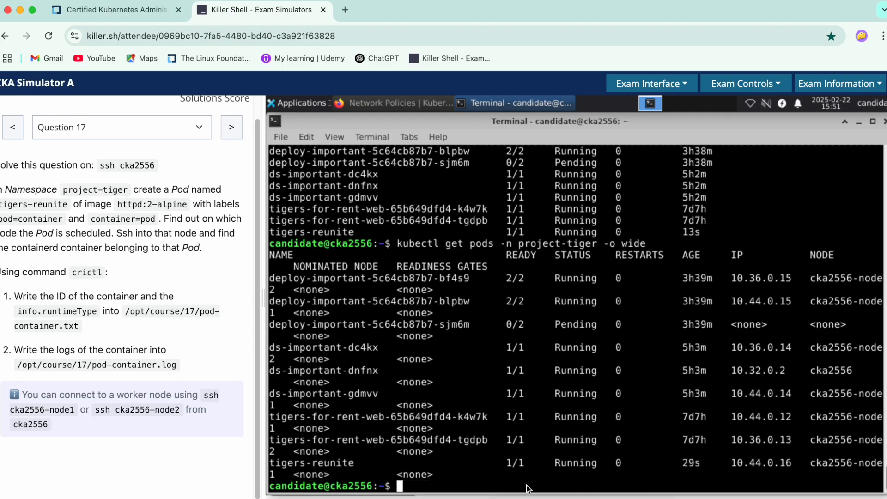
Step: Connect to cka2556-node1 and become root with sudo -i after the crictl permission error
type("ssh")
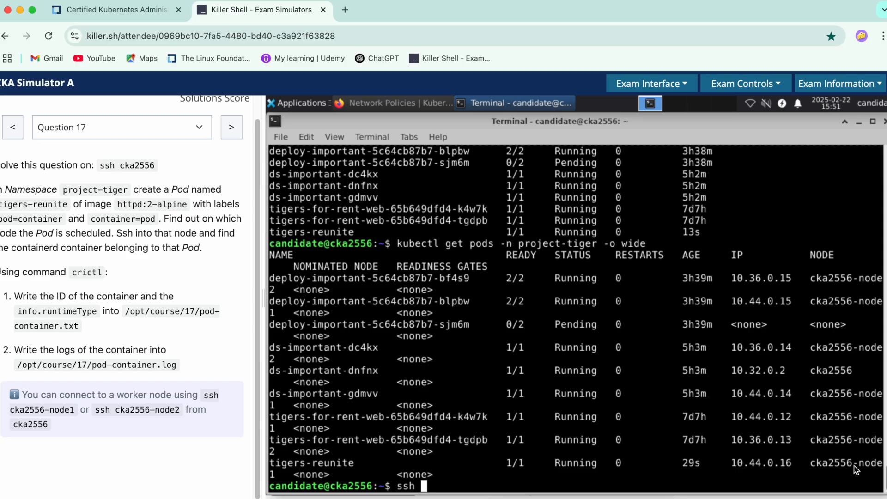
type("cka2556")
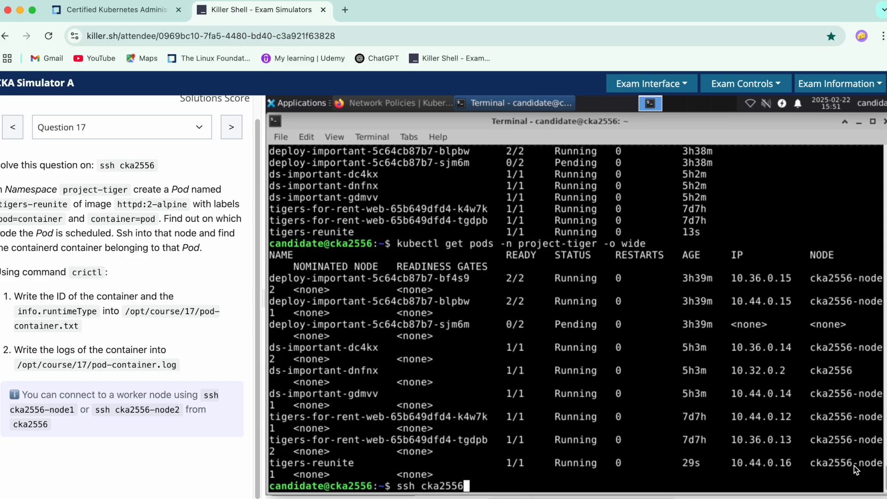
type("-node1")
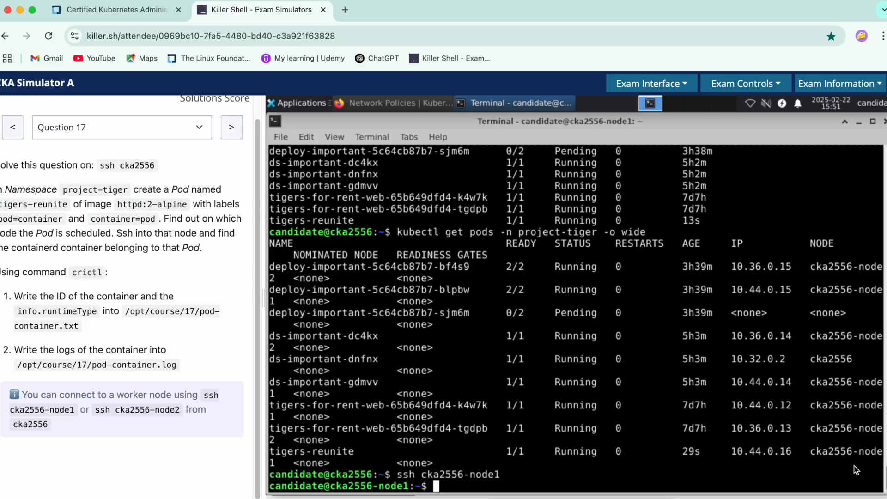
mouse_move(50, 301)
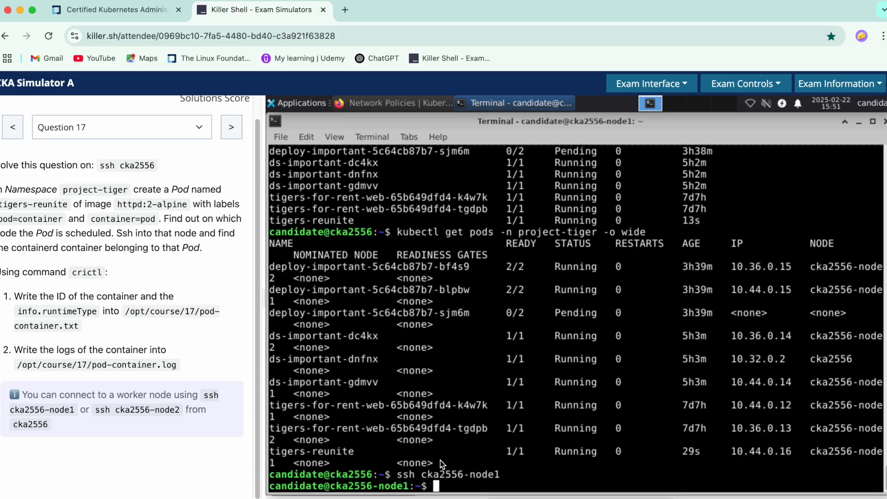
type("crictl p")
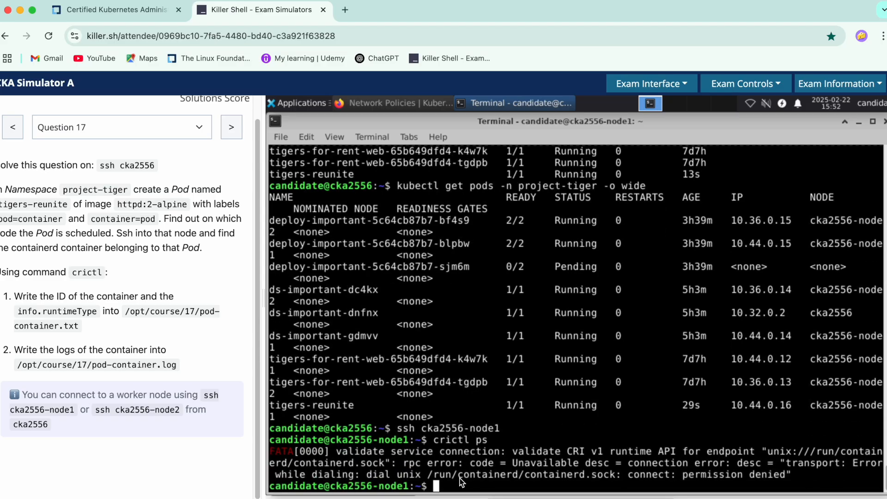
type("sudo -i")
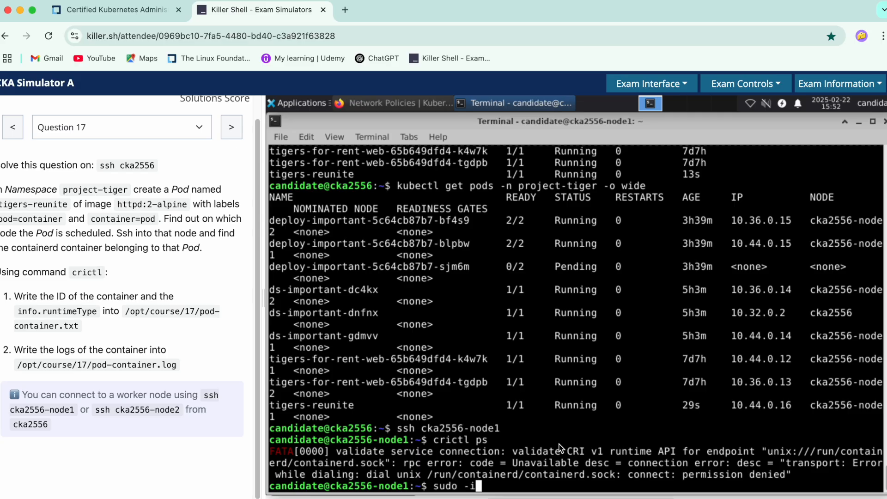
key("Return")
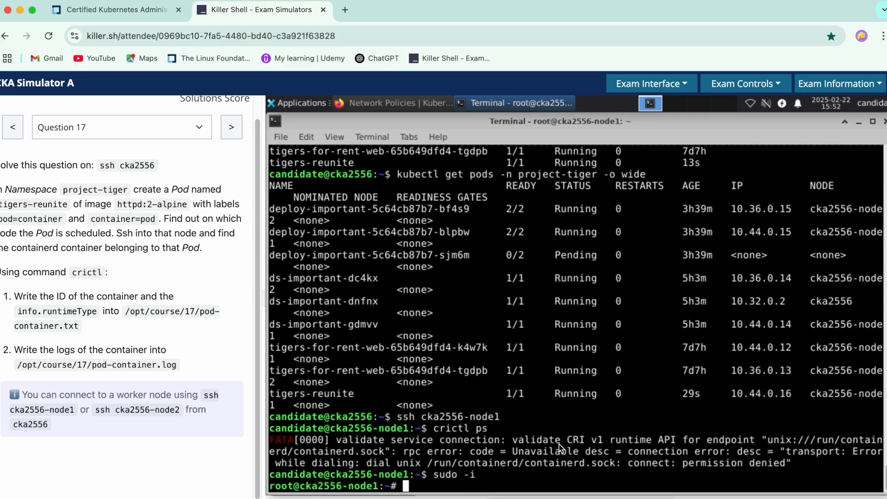
mouse_move(497, 465)
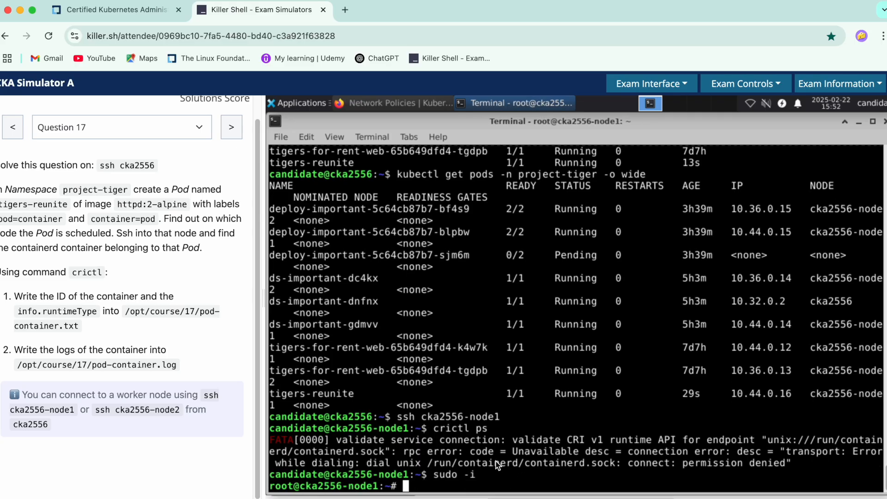
Step: Filter crictl ps for tigers-reunite and copy its container ID a151ca5ed8861
type("crictl")
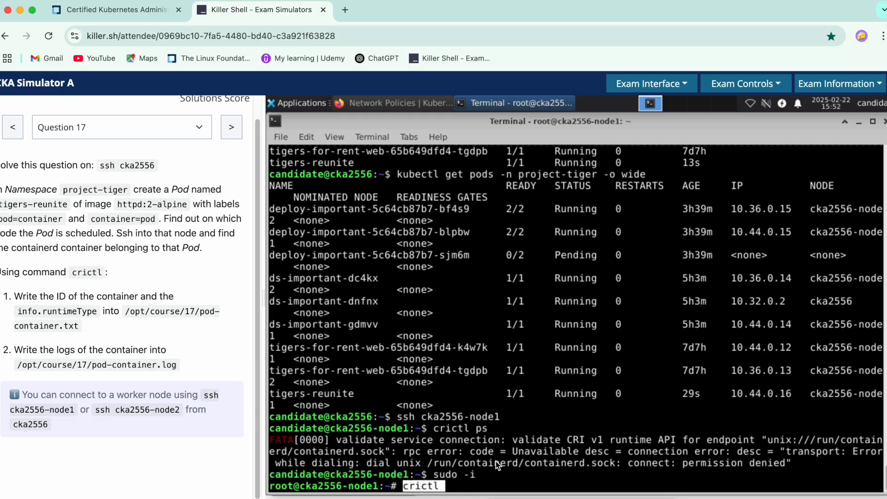
key("Return")
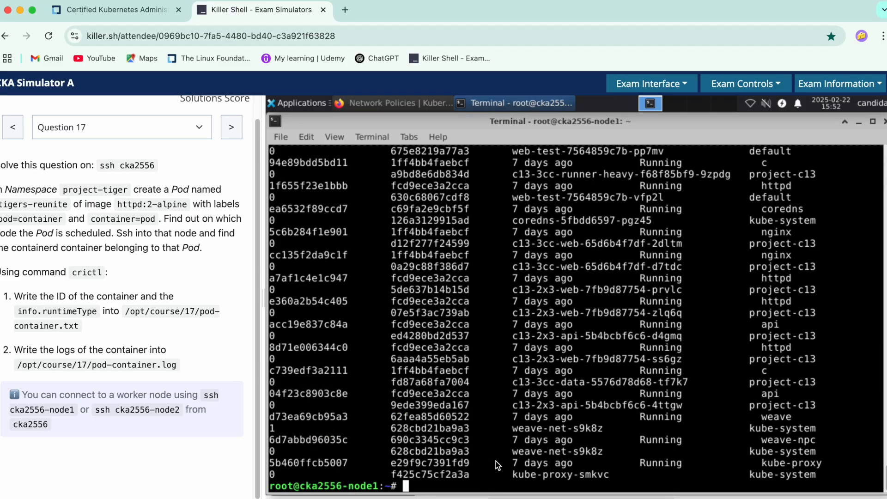
type("crictl ps")
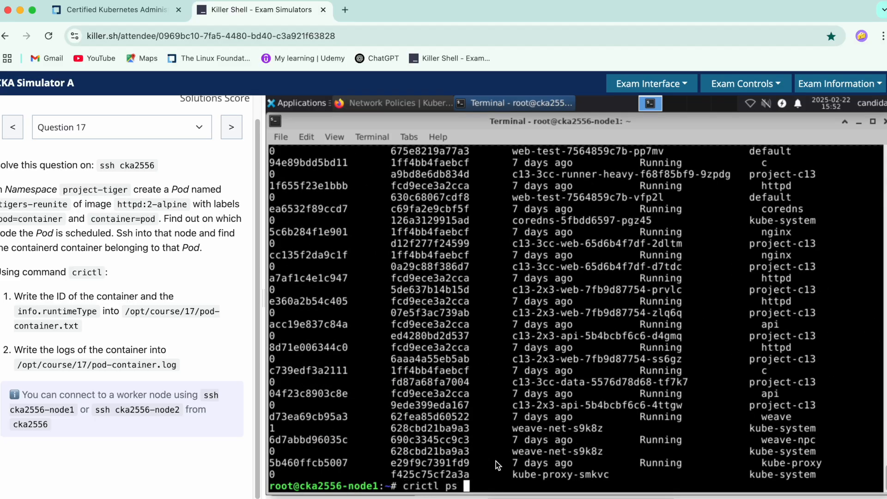
type("|")
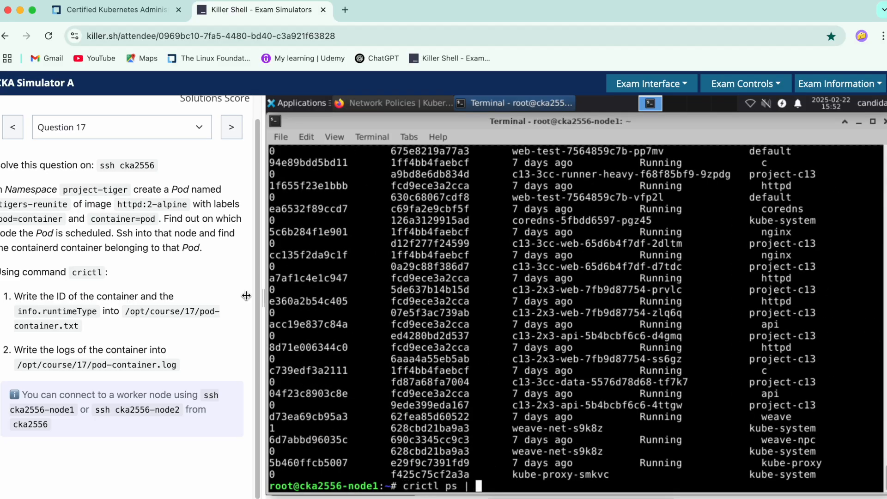
double_click(35, 205)
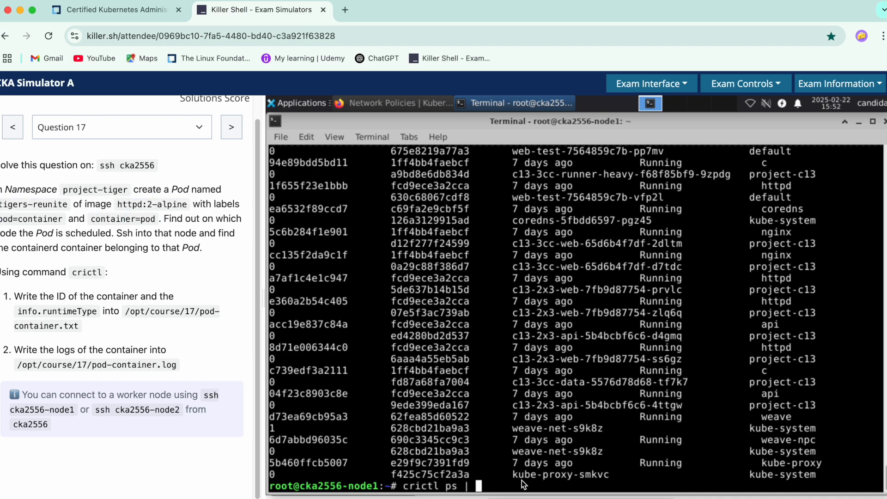
type("grep tigers-reunite")
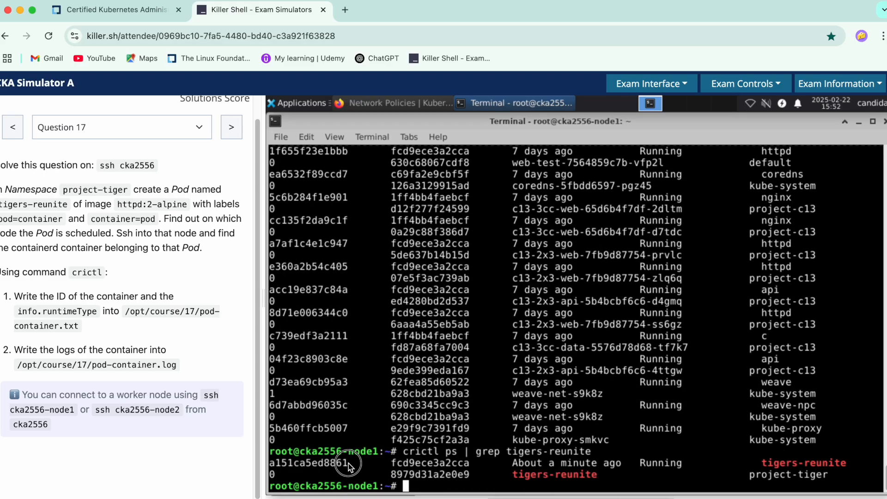
double_click(306, 463)
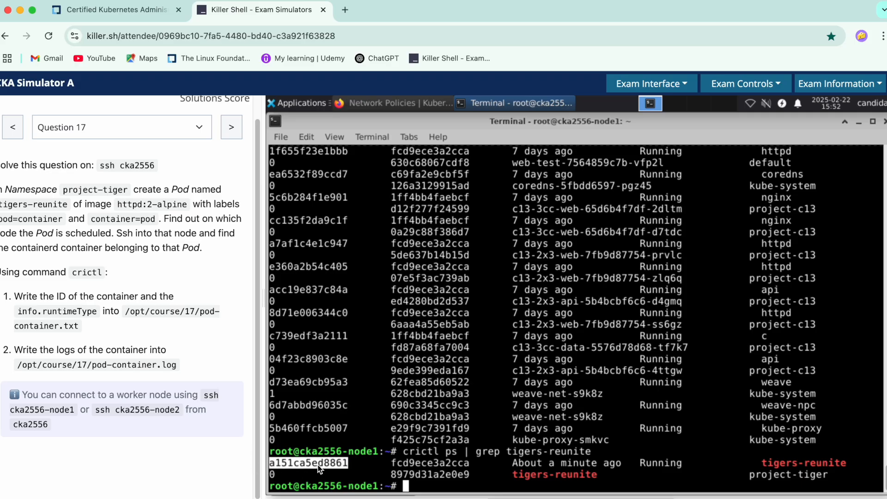
mouse_move(444, 424)
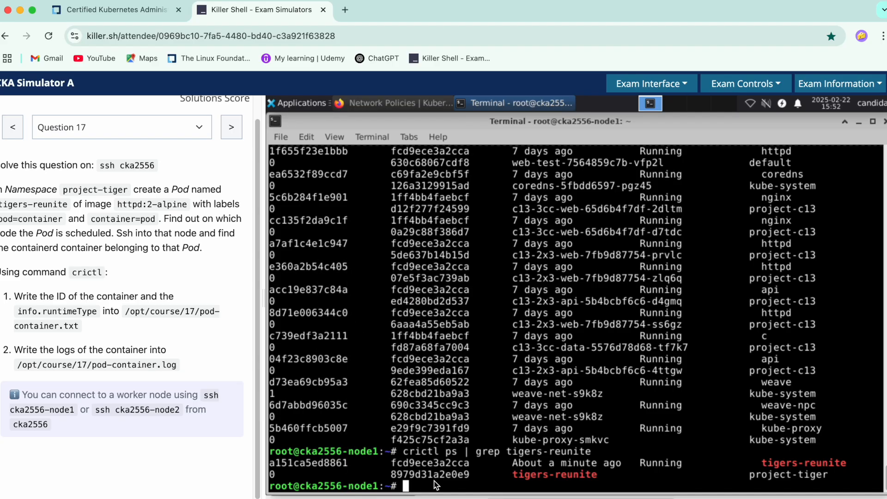
type("crictl")
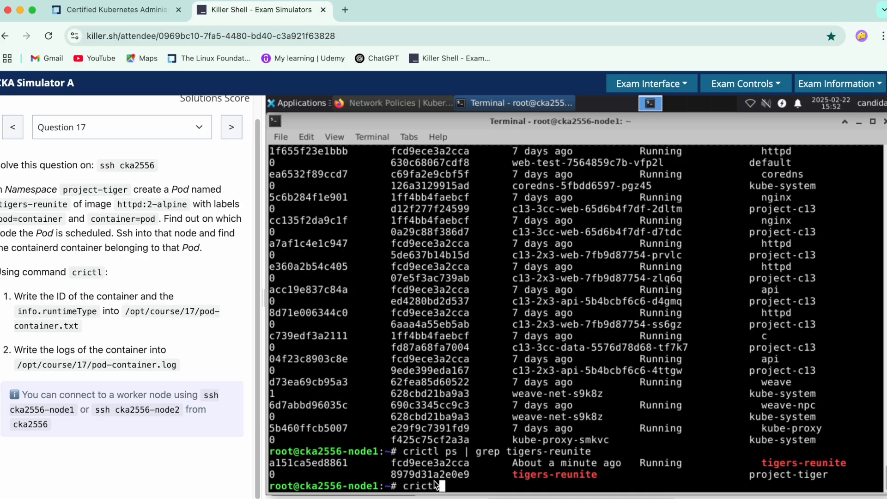
Step: Inspect container a151ca5ed8861 and grep runtimeType, showing io.containerd.runc.v2
type("i")
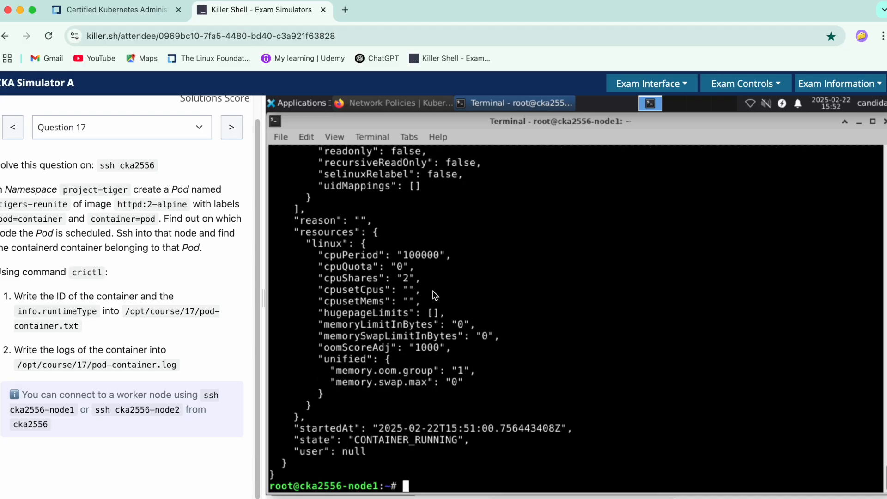
type("crictl inspect a151ca5ed8861 |")
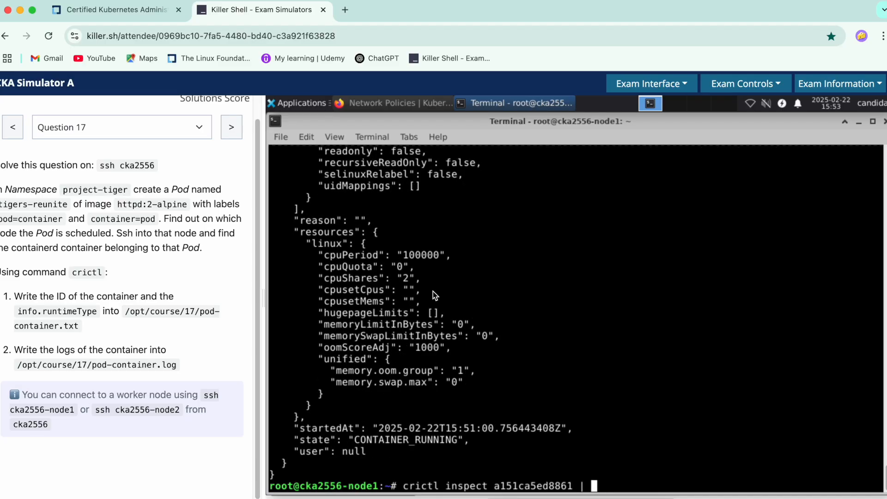
type("grep")
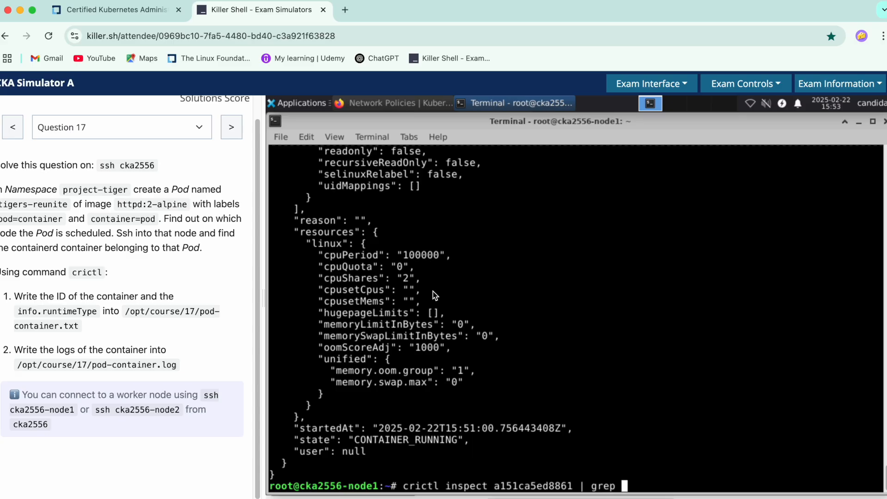
type("run")
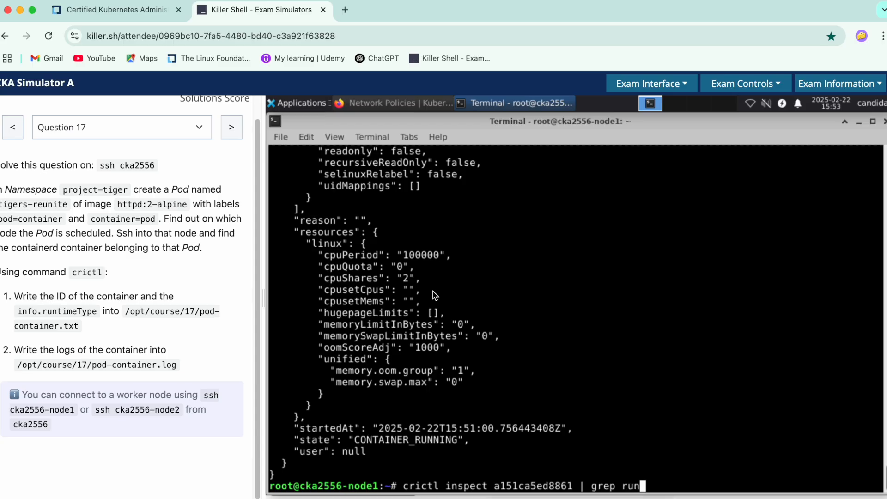
type("timeType")
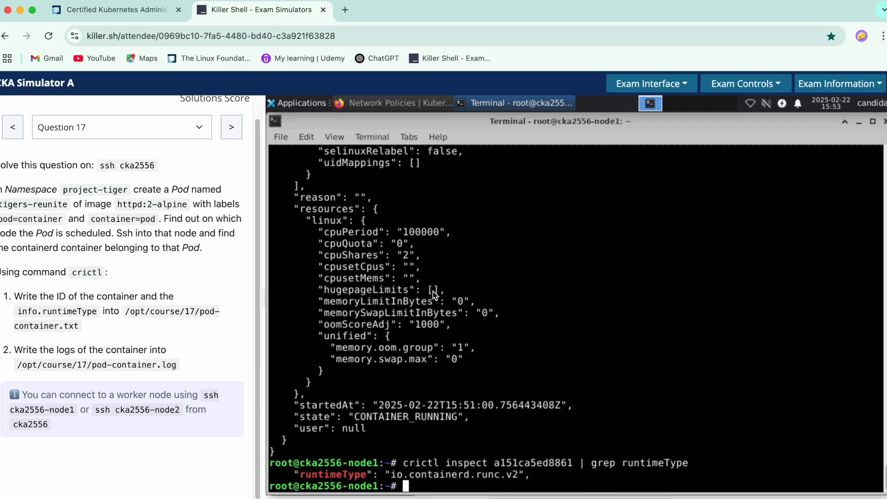
mouse_move(431, 478)
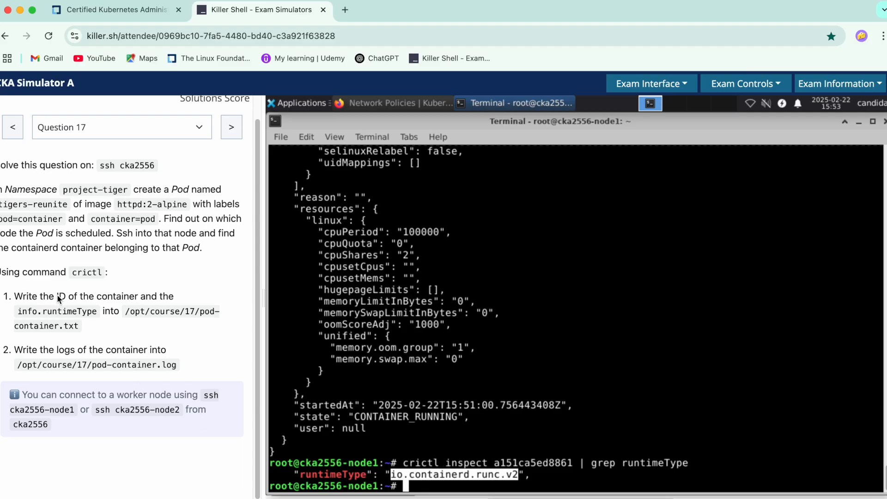
mouse_move(67, 306)
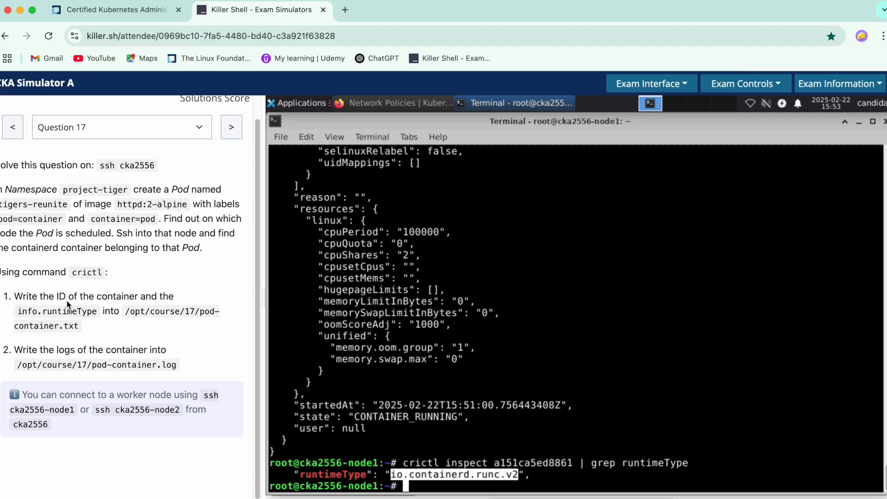
mouse_move(56, 310)
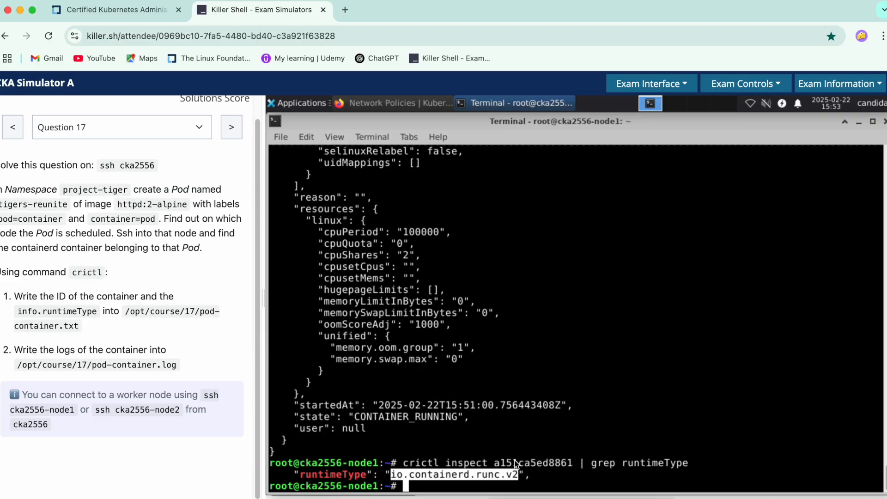
mouse_move(506, 467)
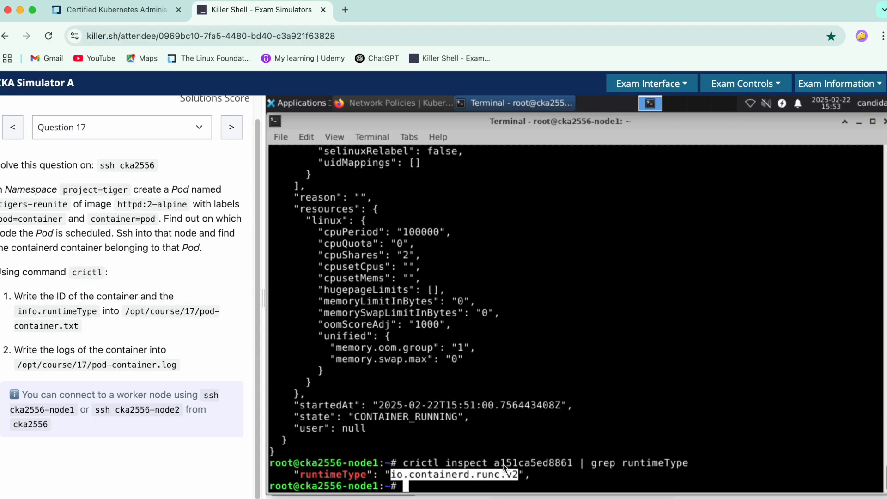
Step: Exit node1 back to cka2556 and start editing /opt/course/17/pod-container.txt
type("exit")
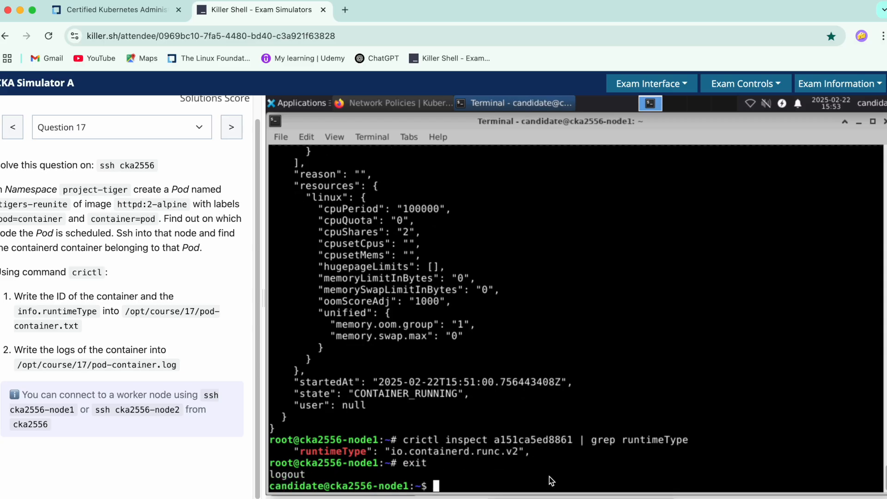
type("vi")
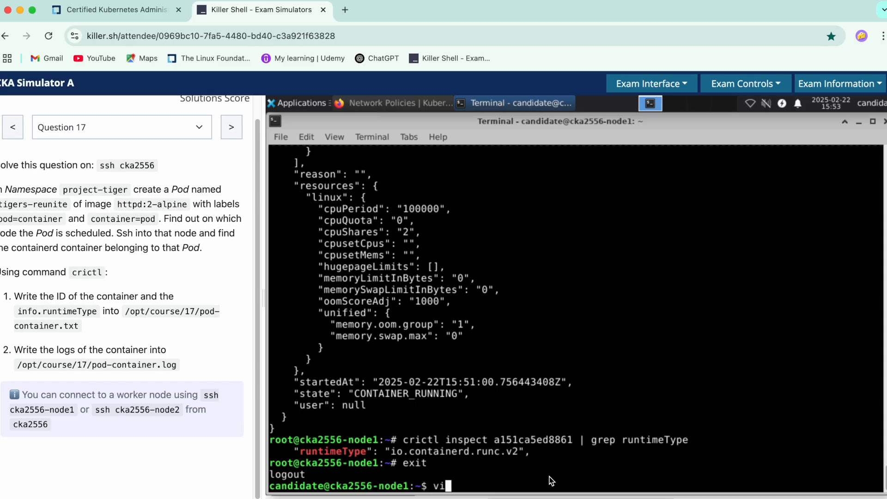
type("m /opt/course/17/pod-container.txt")
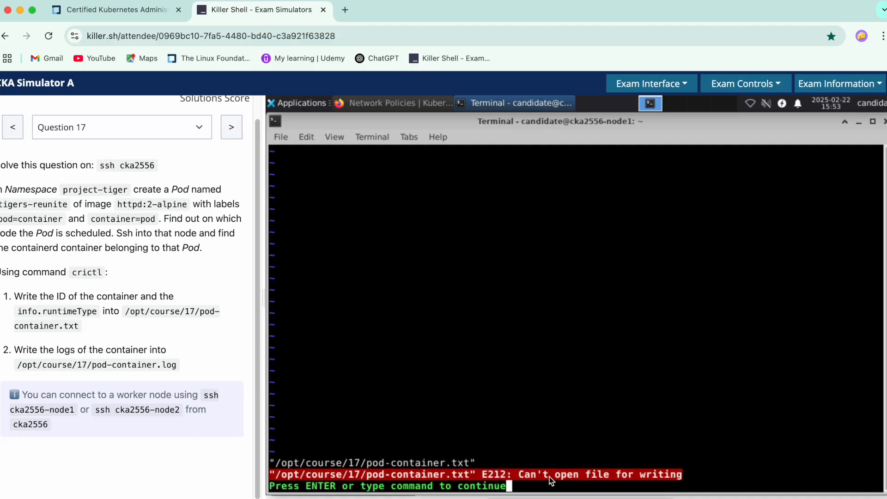
type("Q")
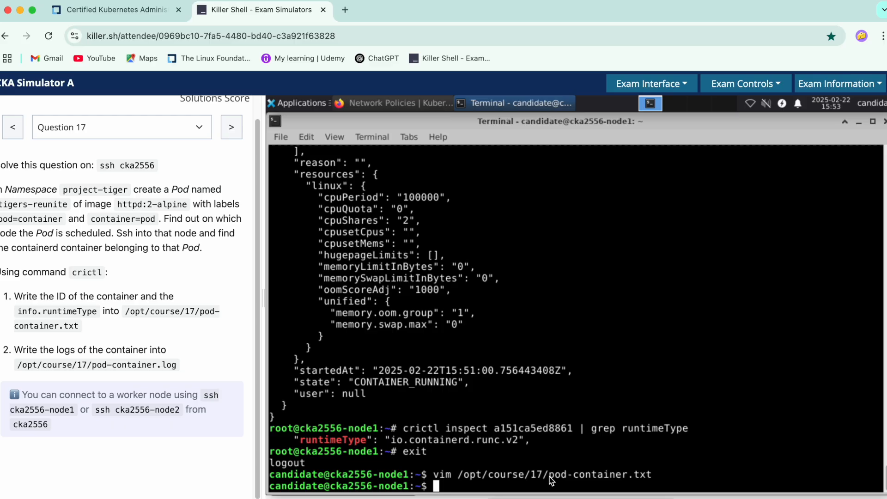
type("exit")
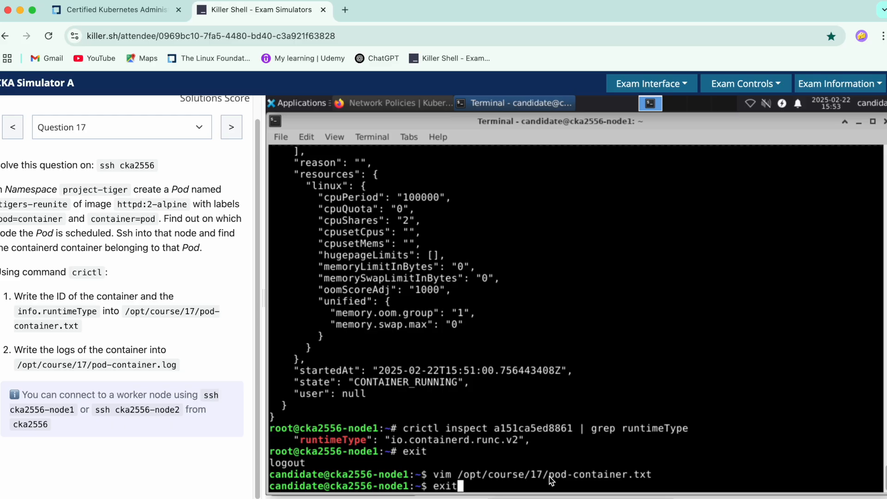
type("ssh cka2556-node1")
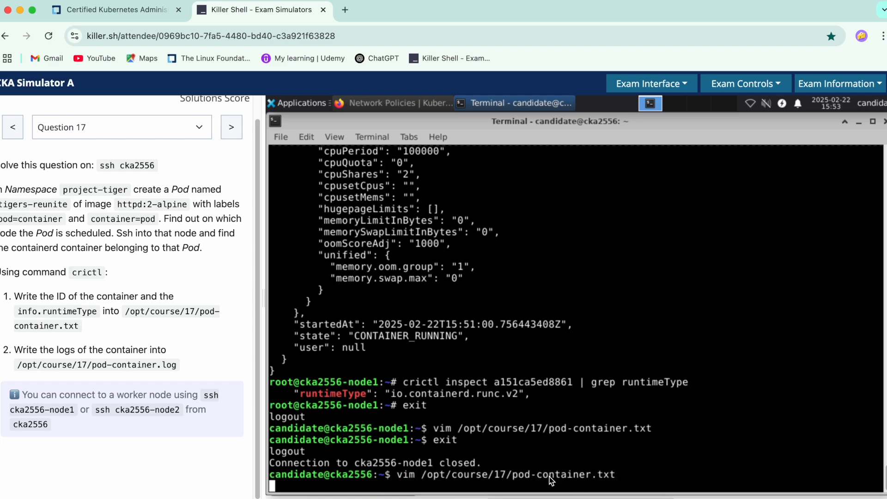
Step: Write a151ca5ed8861 io.containerd.runc.v2 into pod-container.txt and save it
key("i")
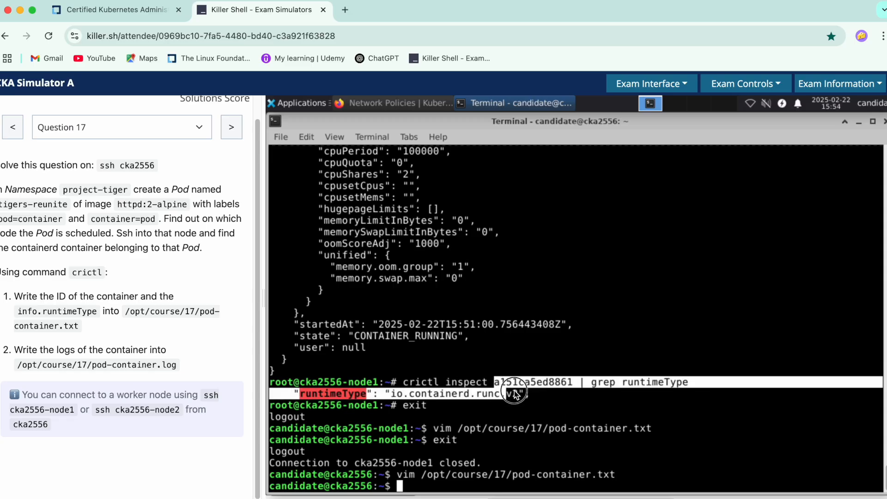
right_click(514, 390)
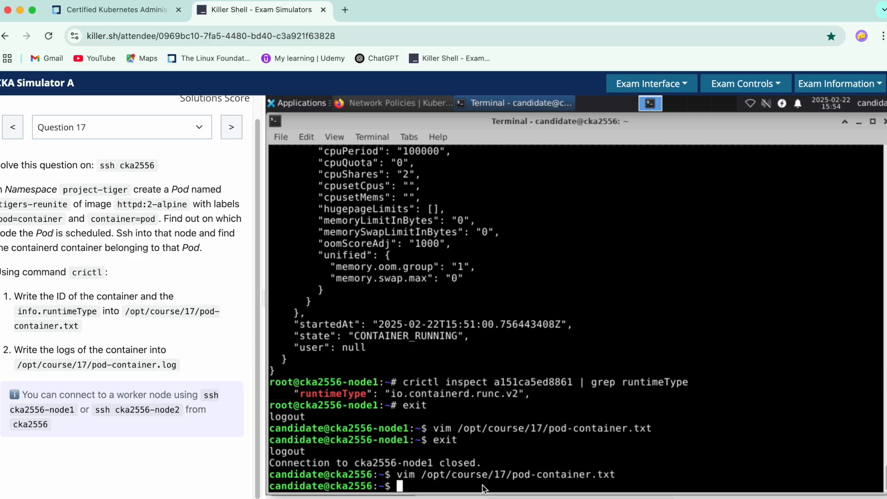
key("i")
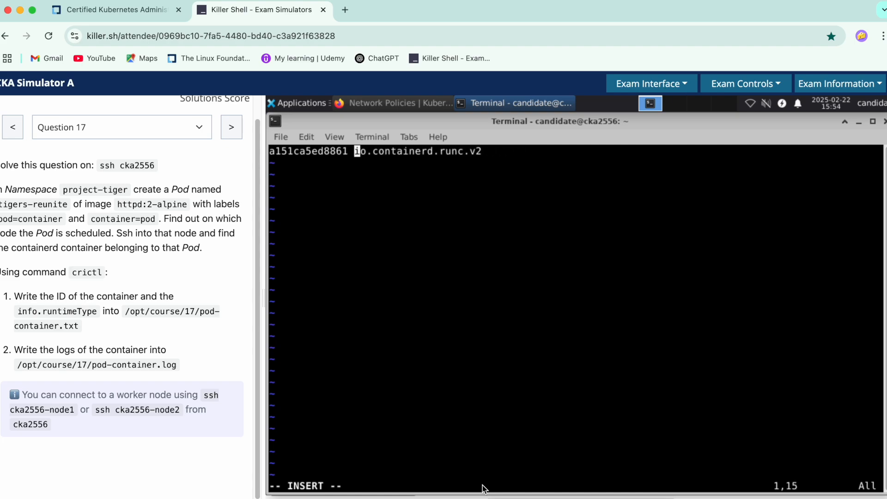
type(":wq")
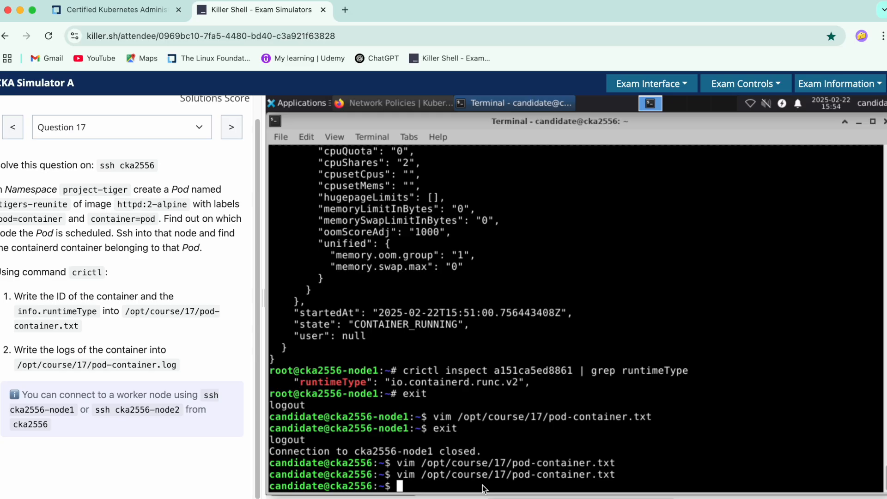
type("vim /opt/course/17/pod-container.txt")
type("ssh cka2556-node1")
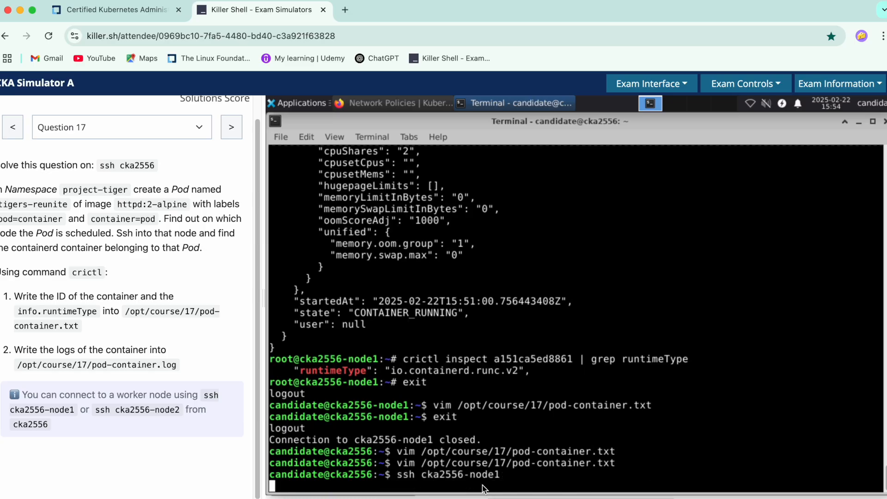
Step: Return to cka2556-node1 as root, reusing container ID a151ca5ed8861 for the logs command
key("Return")
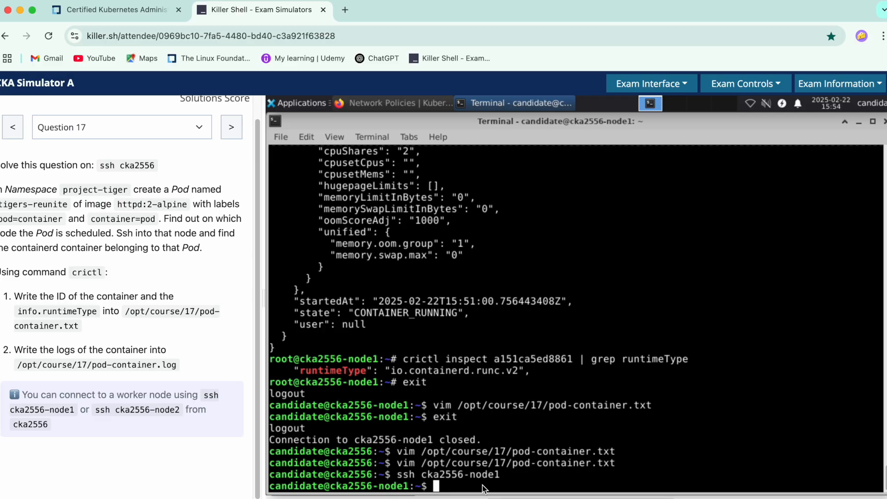
type("crictl logs")
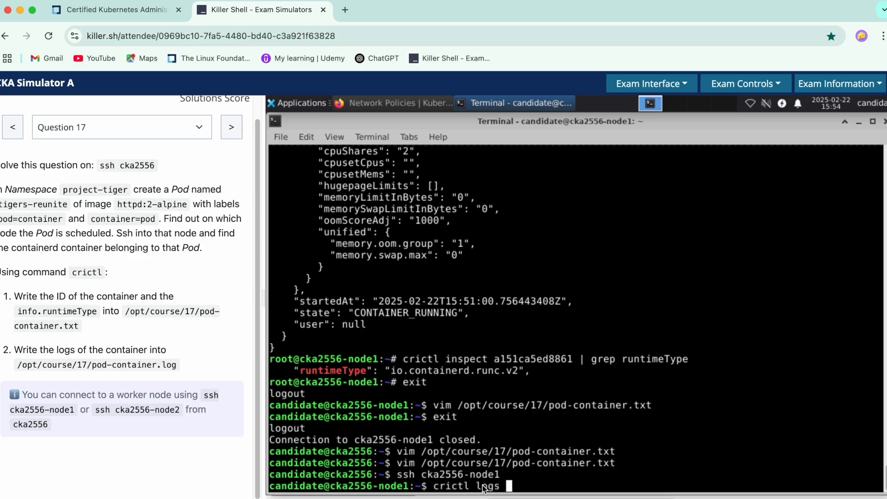
mouse_move(434, 374)
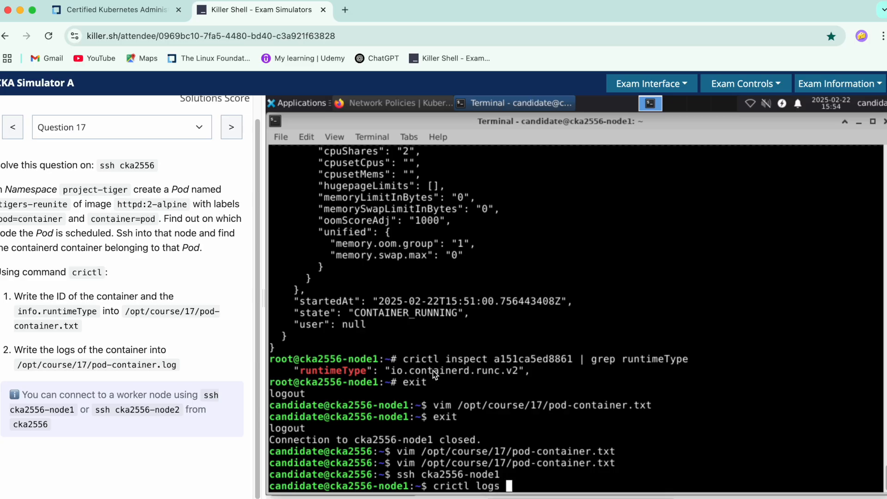
double_click(532, 359)
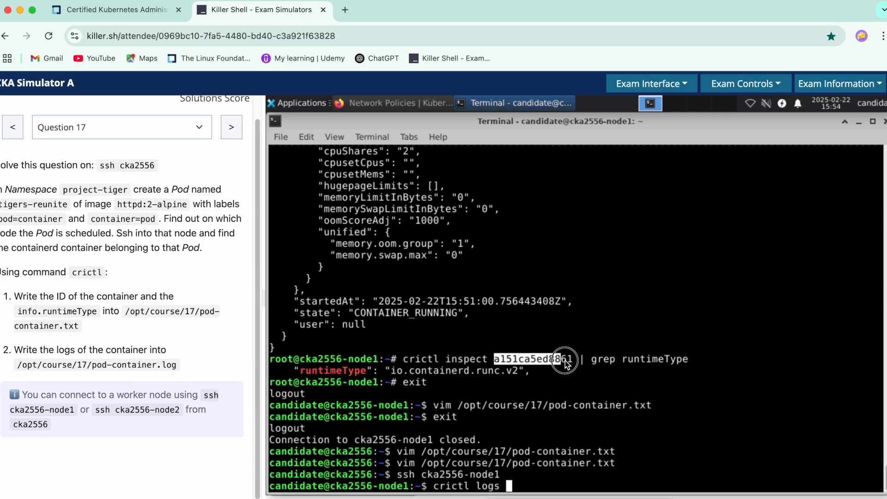
right_click(564, 362)
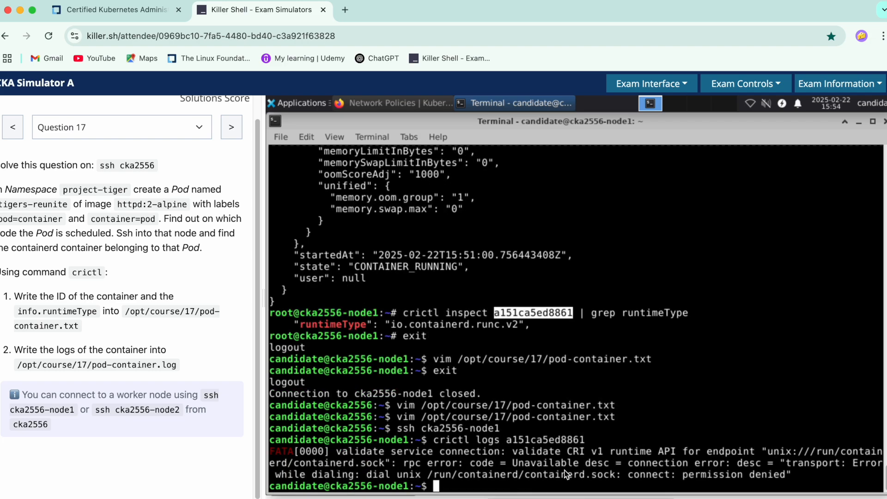
type("sud")
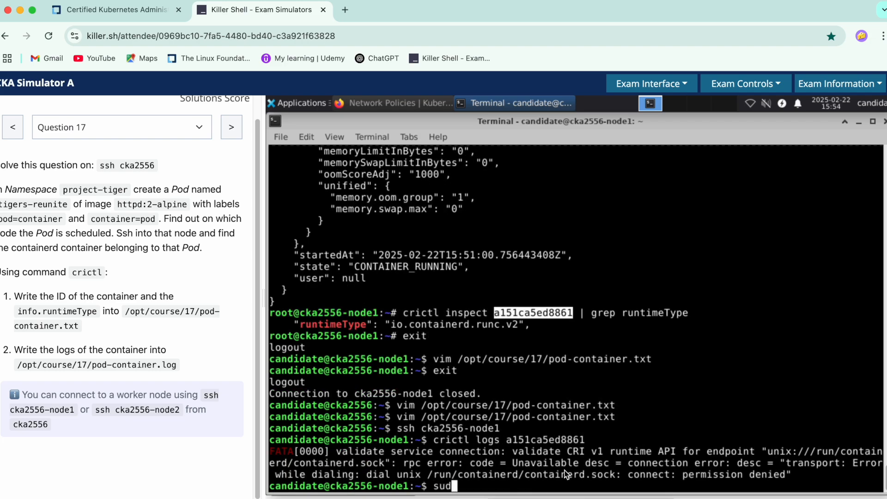
key("Return")
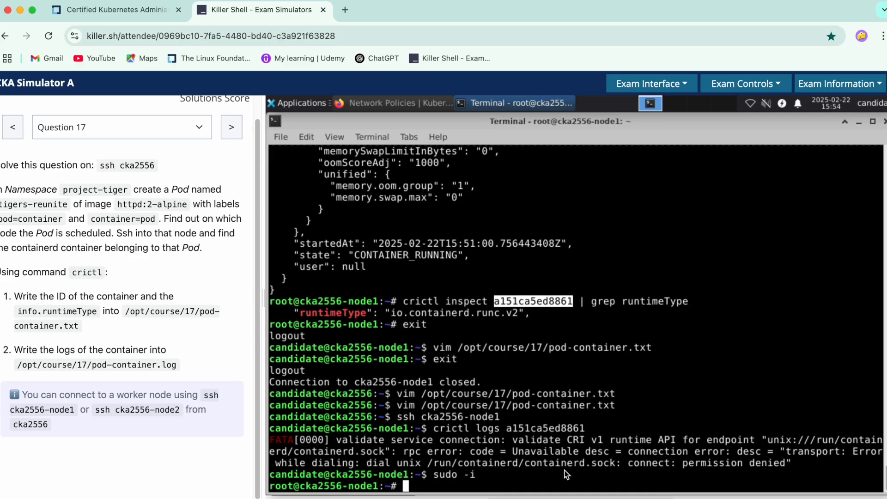
mouse_move(436, 434)
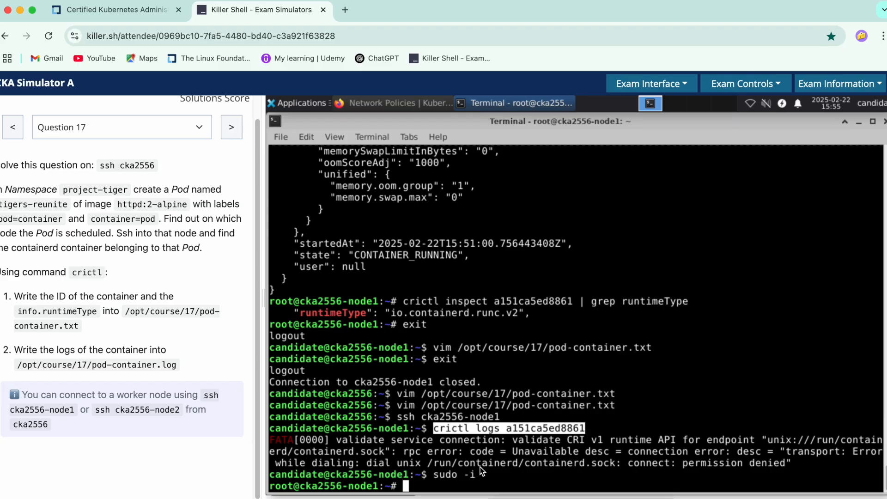
Step: Print crictl logs for a151ca5ed8861 and copy the httpd startup output
type("crictl logs a151ca5ed8861")
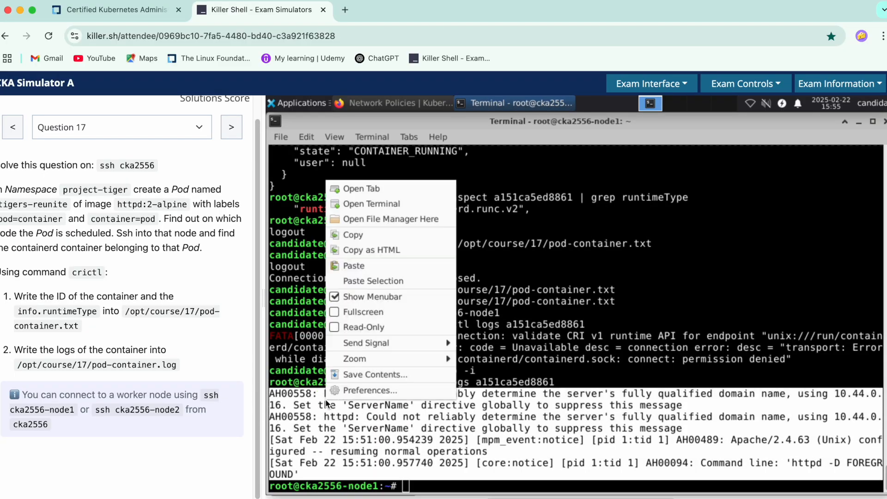
left_click(387, 261)
type("exit")
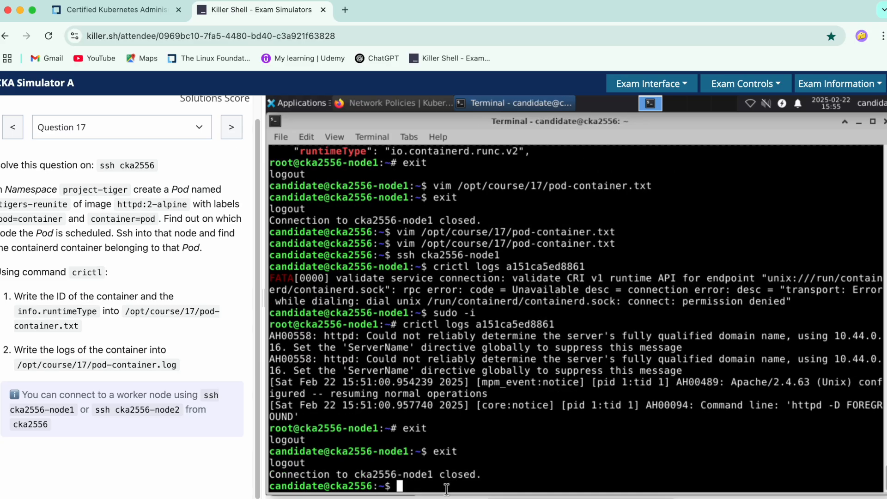
Step: Paste the httpd logs into /opt/course/17/pod-container.log and save it
type("vim")
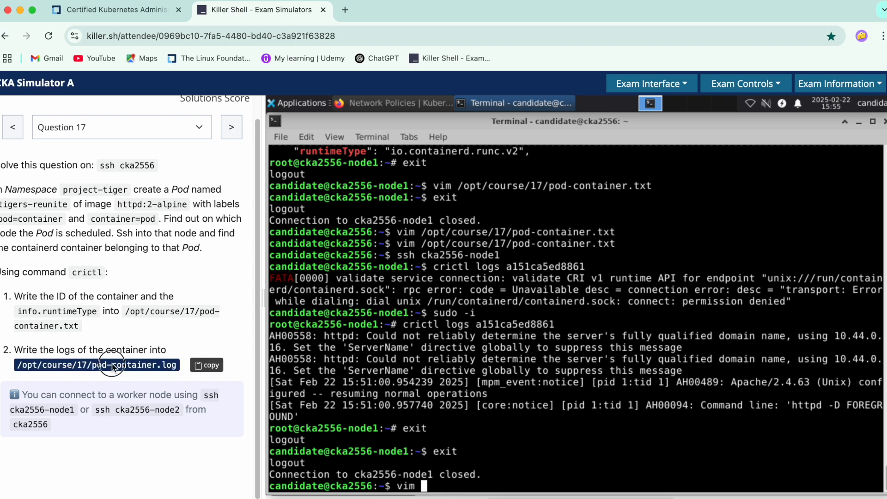
right_click(509, 351)
type(":")
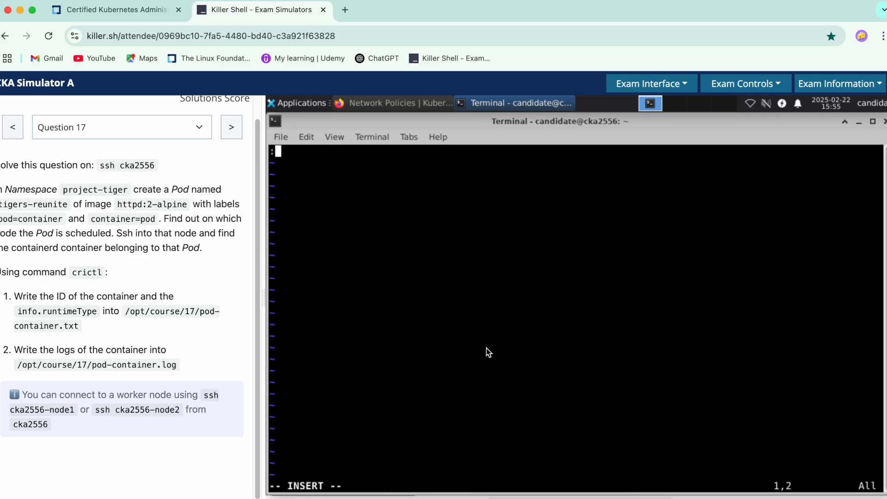
type("wq")
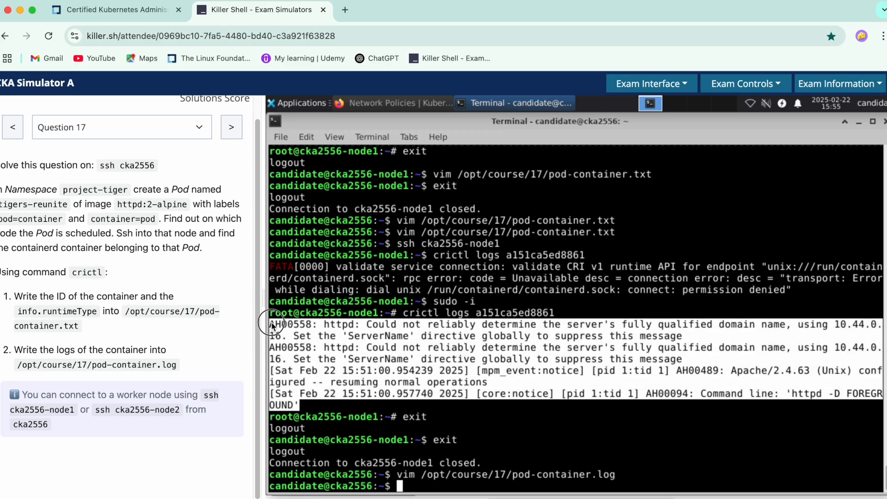
right_click(274, 323)
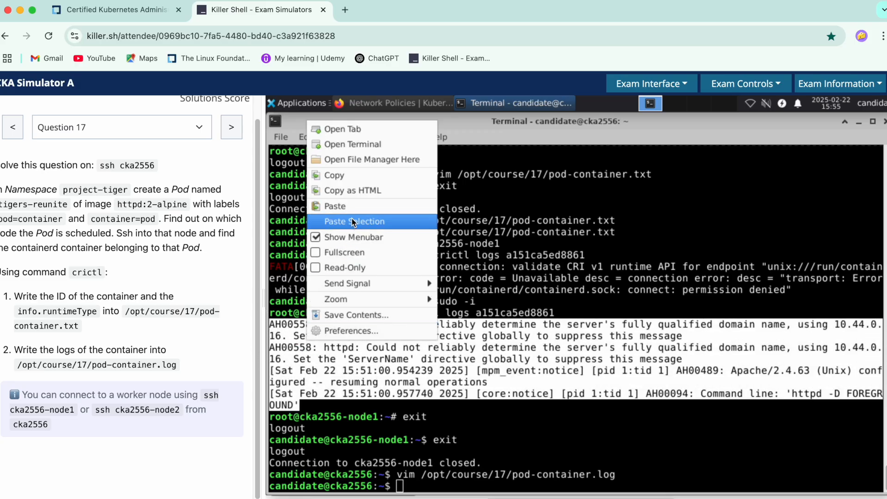
left_click(458, 485)
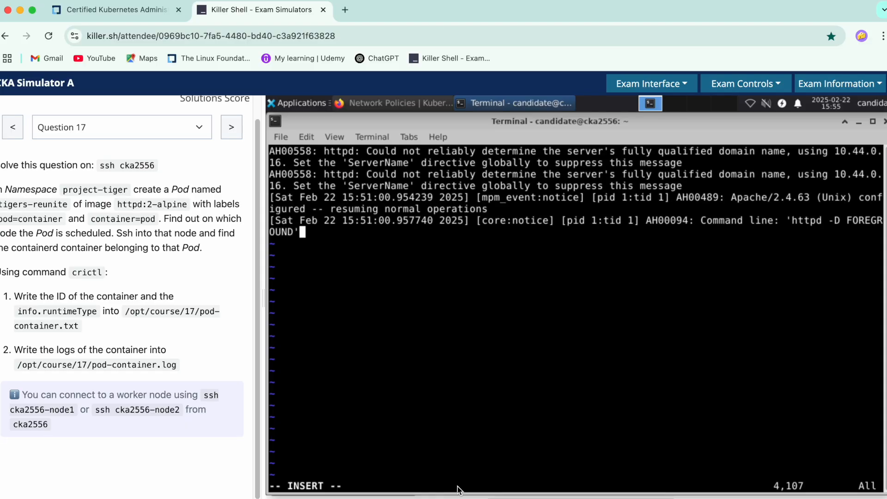
type(":w")
type("cat")
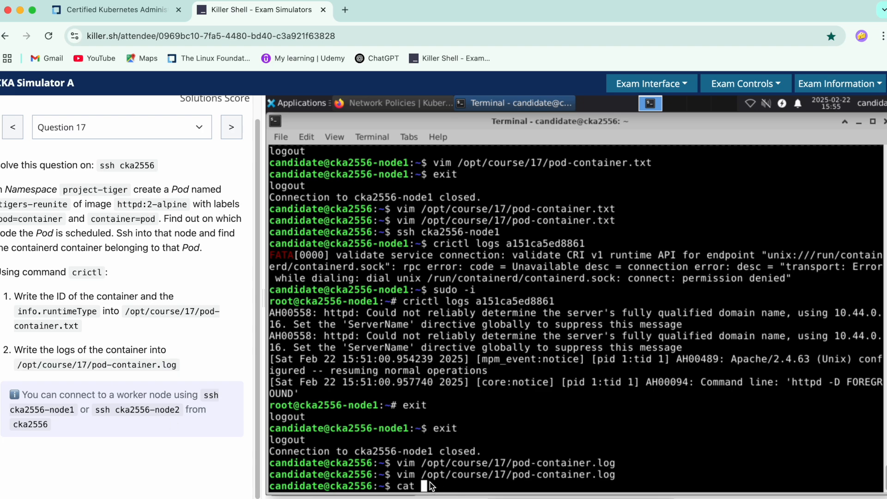
Step: Cat pod-container.log to confirm its contents, then return to the question list
key("Return")
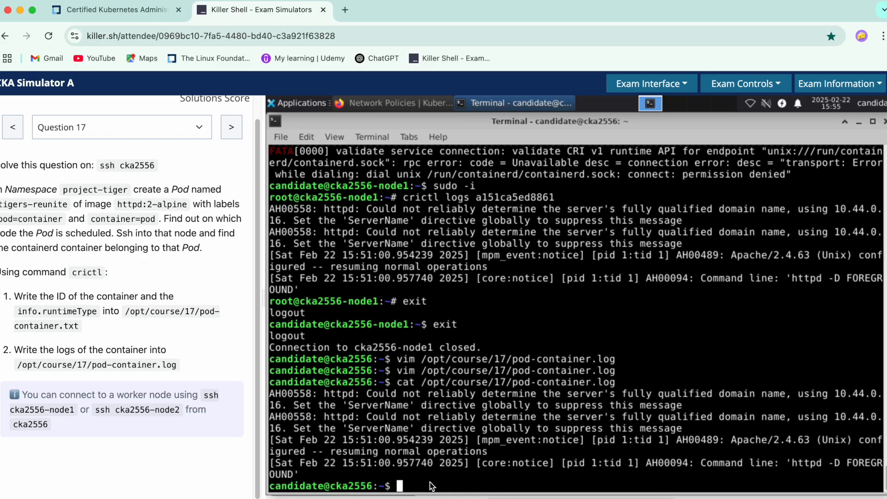
mouse_move(651, 380)
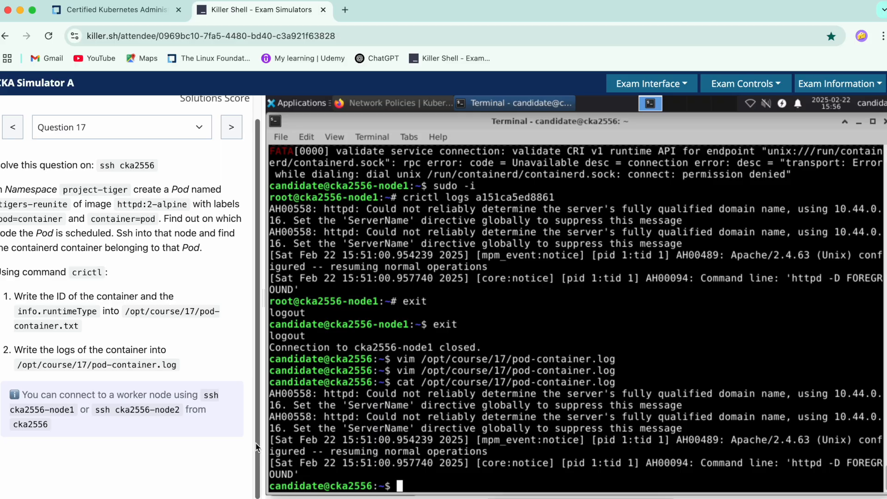
left_click(121, 127)
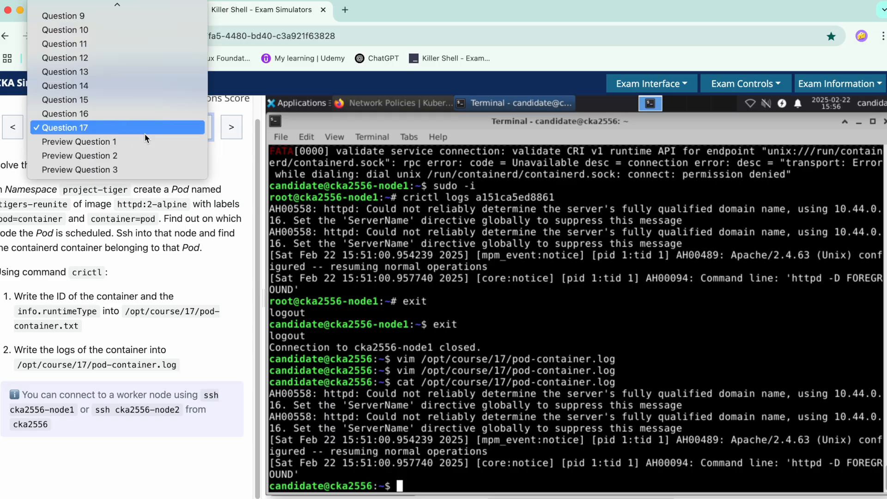